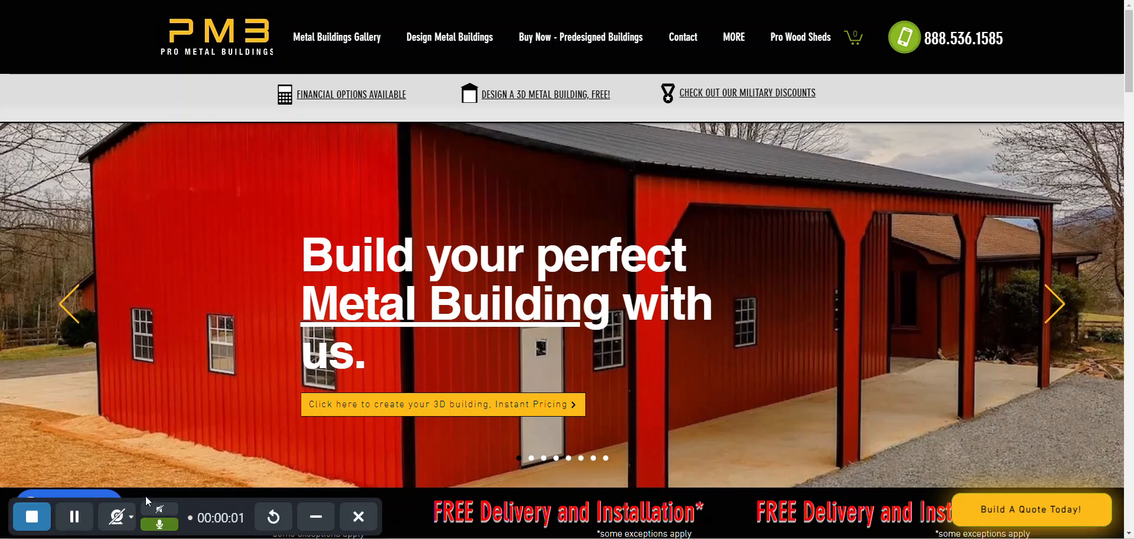
pyautogui.moveTo(496, 198)
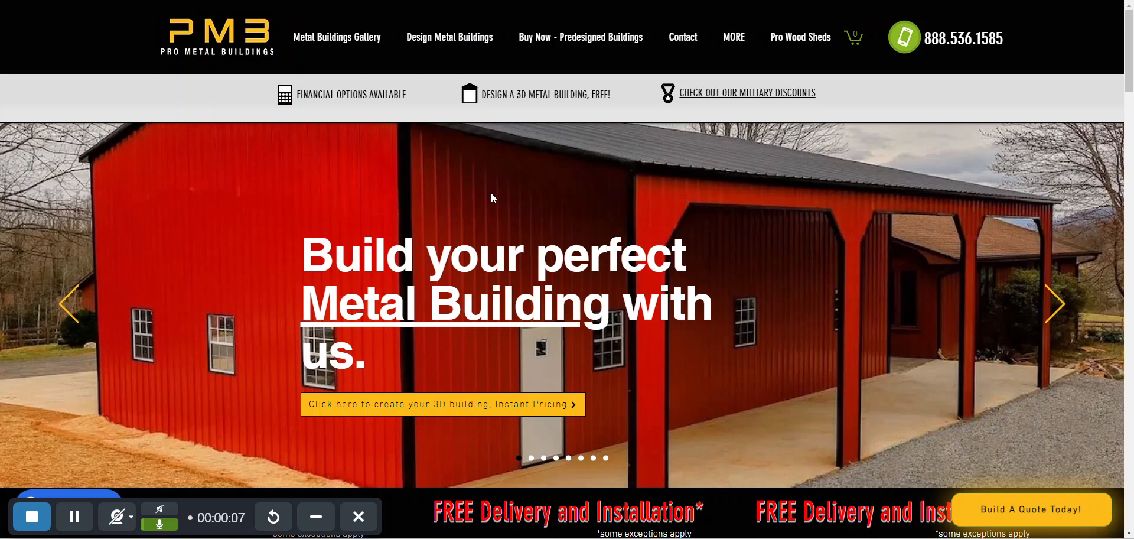
pyautogui.moveTo(560, 111)
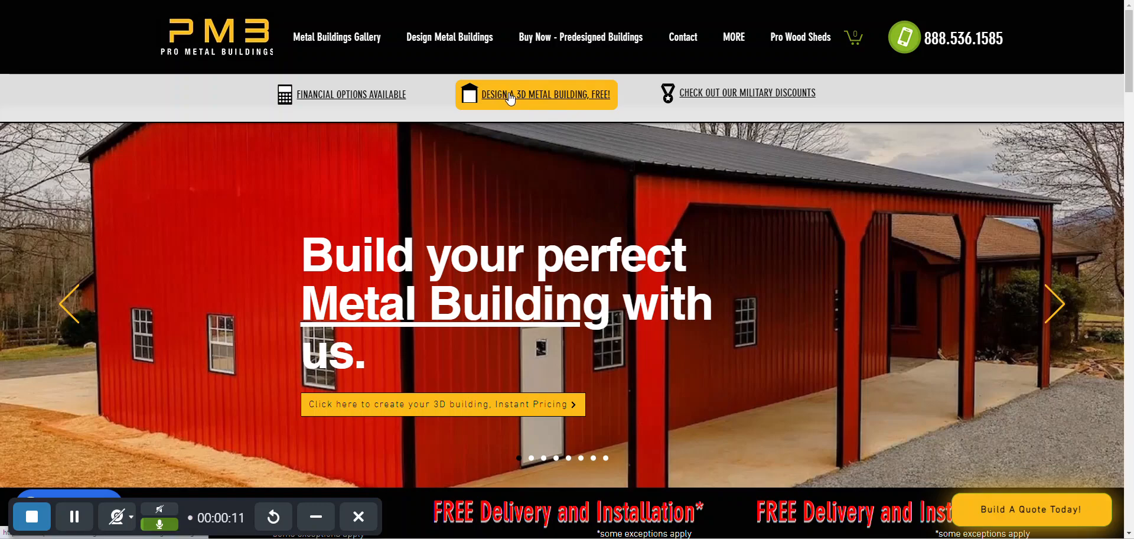
# Start a new 3D building design with Alabama as the delivery state
pyautogui.click(536, 94)
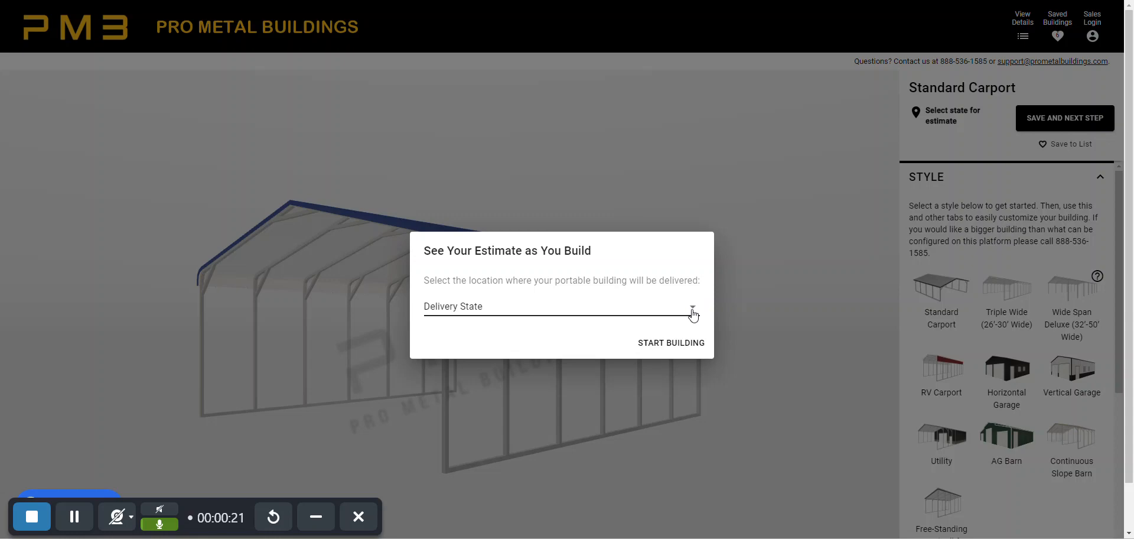
pyautogui.click(691, 306)
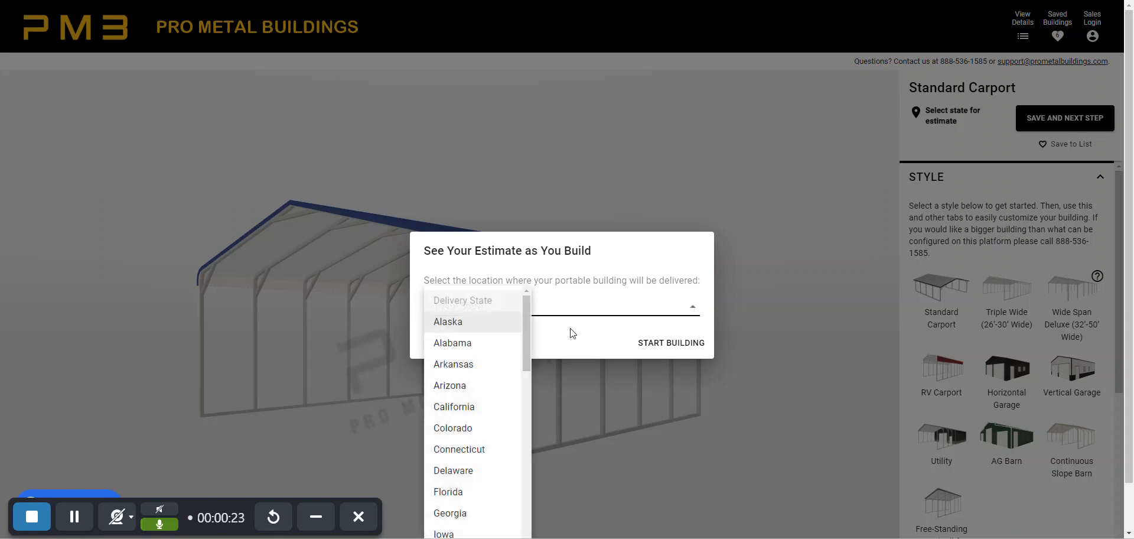
pyautogui.click(452, 342)
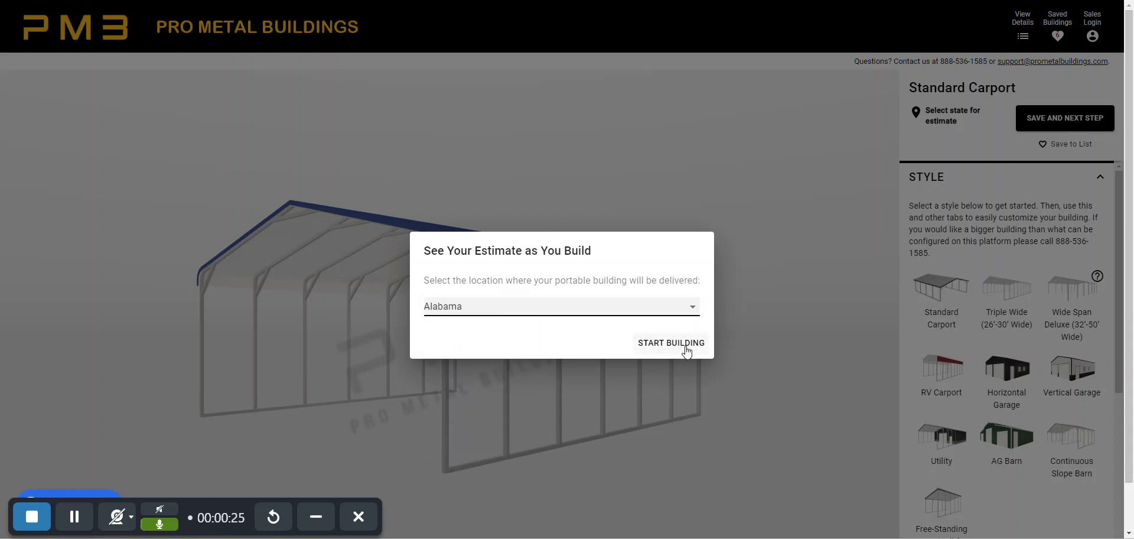
pyautogui.click(671, 342)
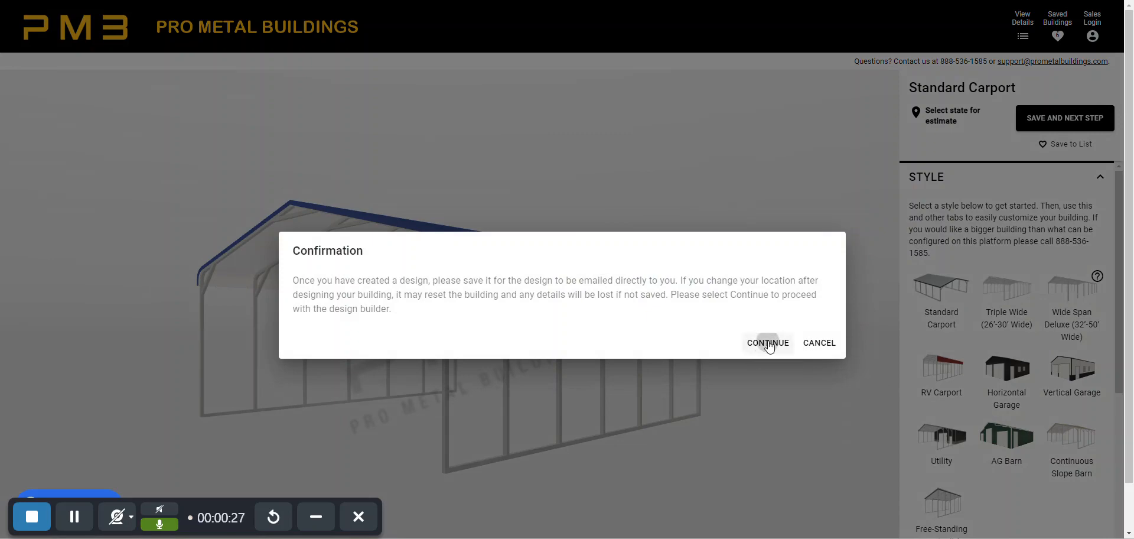
# Accept the notice and, after trying Commercial and Triple Wide, set the style to RV Carport on cement
pyautogui.click(768, 342)
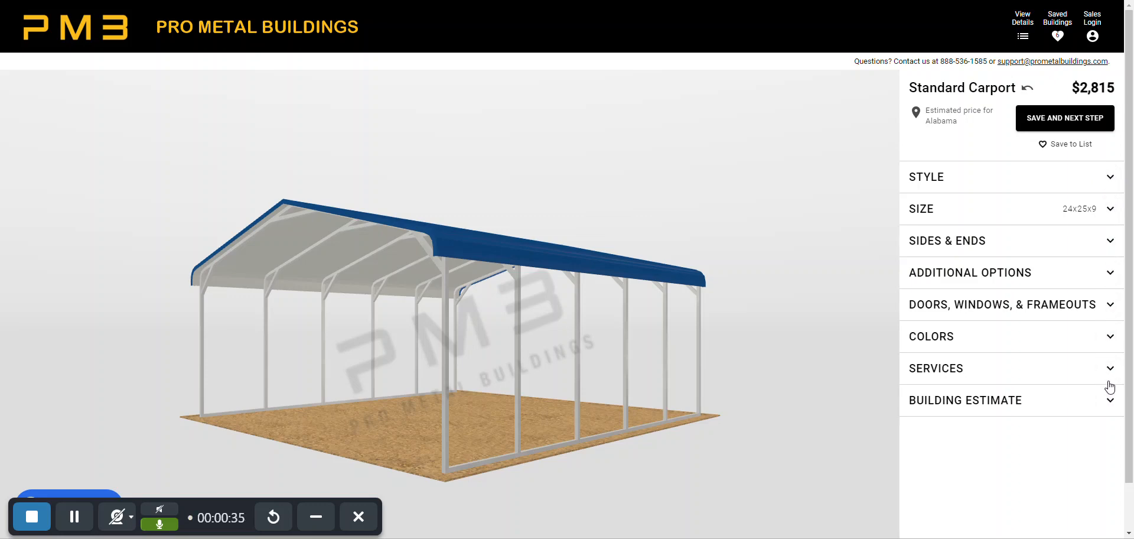
pyautogui.moveTo(987, 180)
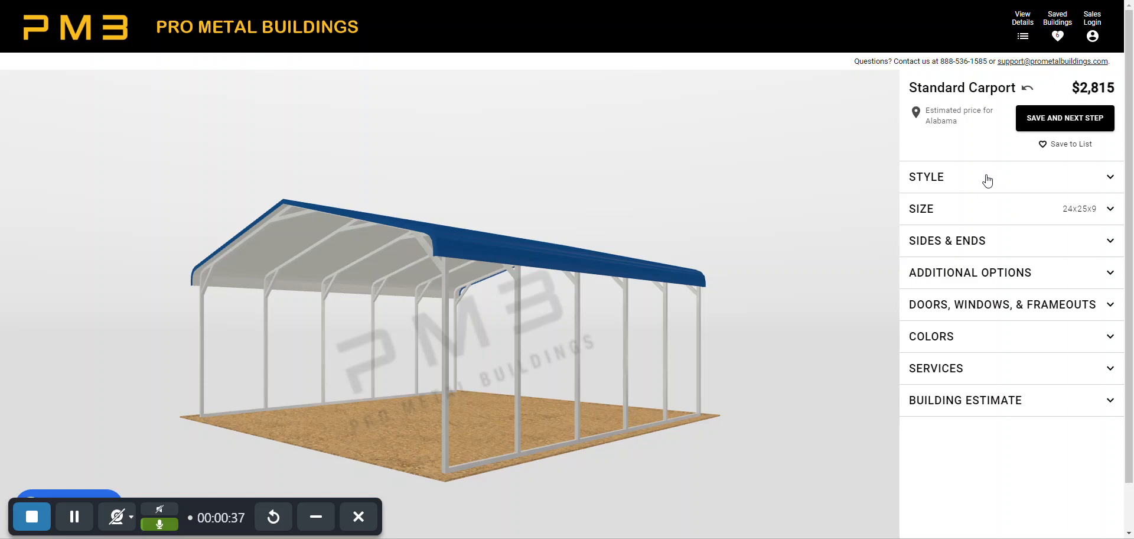
pyautogui.moveTo(1099, 189)
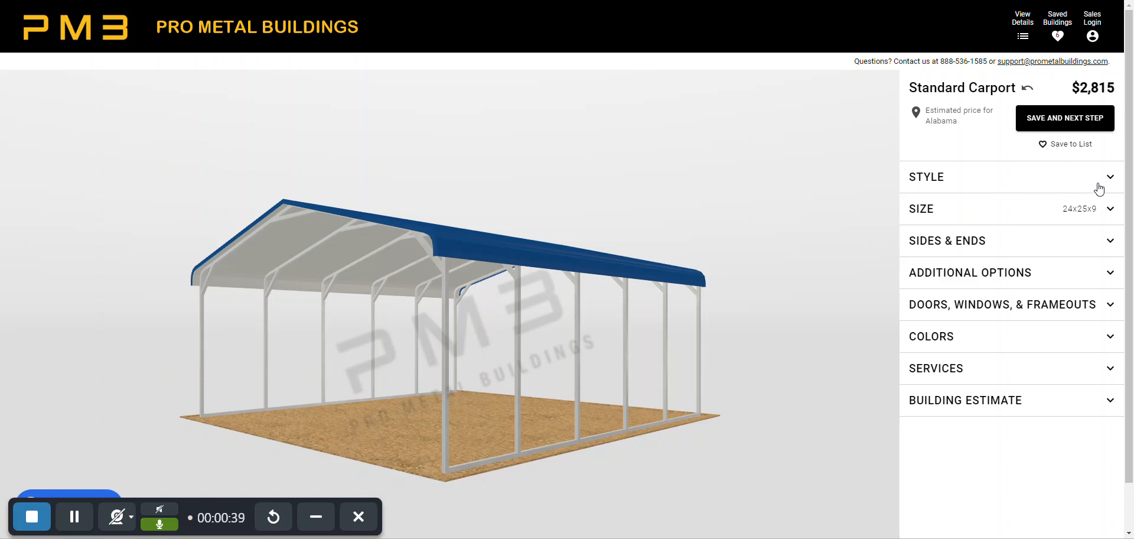
pyautogui.click(1009, 176)
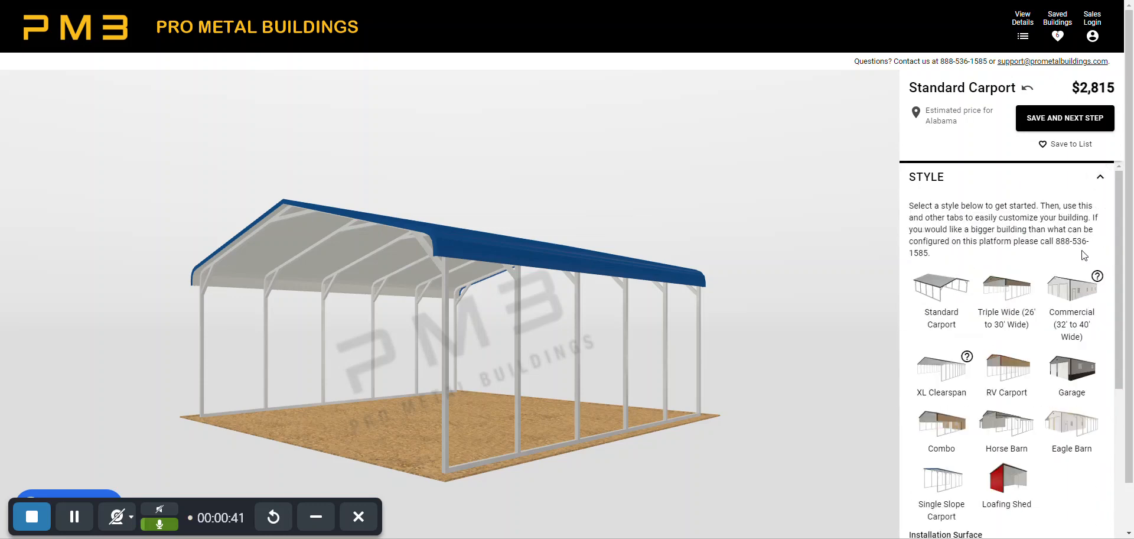
pyautogui.scroll(-3)
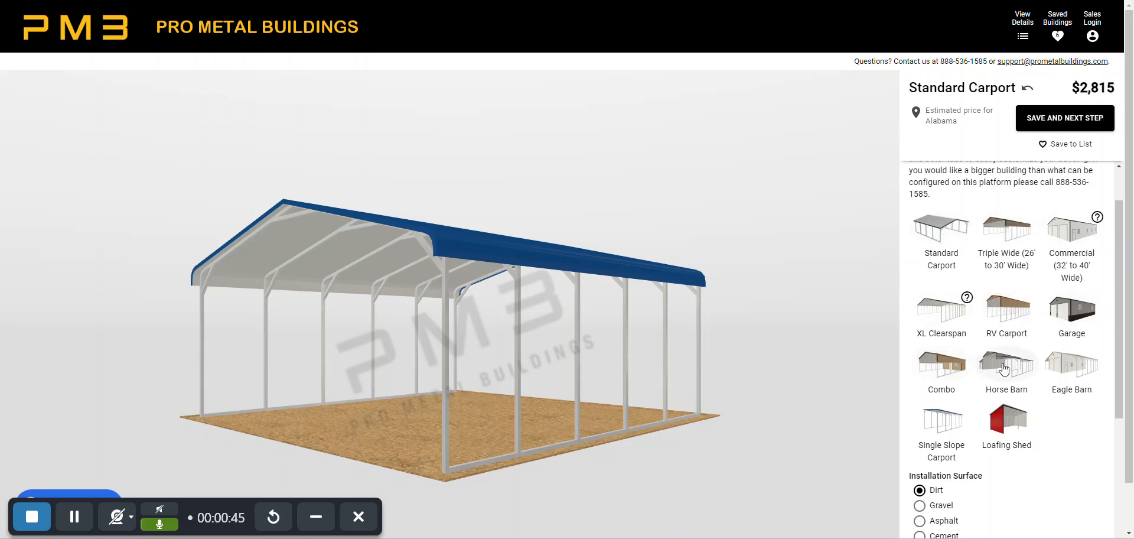
pyautogui.moveTo(1055, 378)
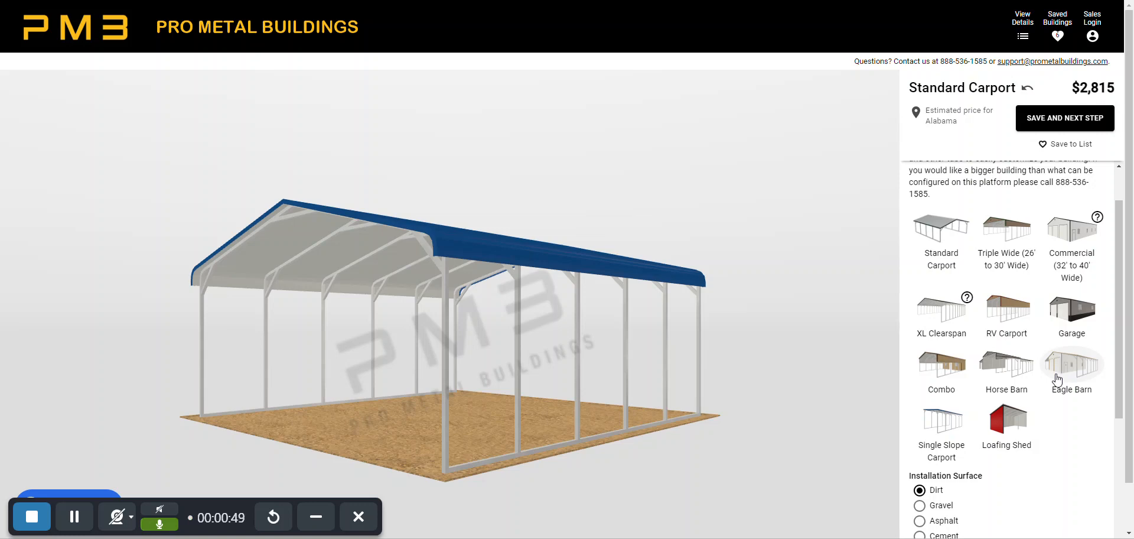
pyautogui.moveTo(1023, 296)
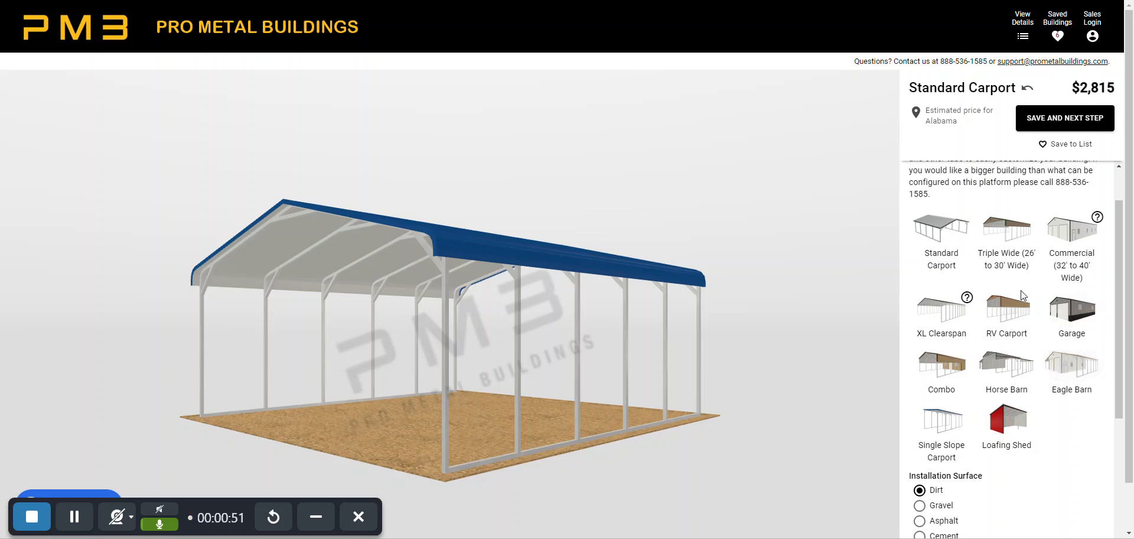
pyautogui.moveTo(1005, 307)
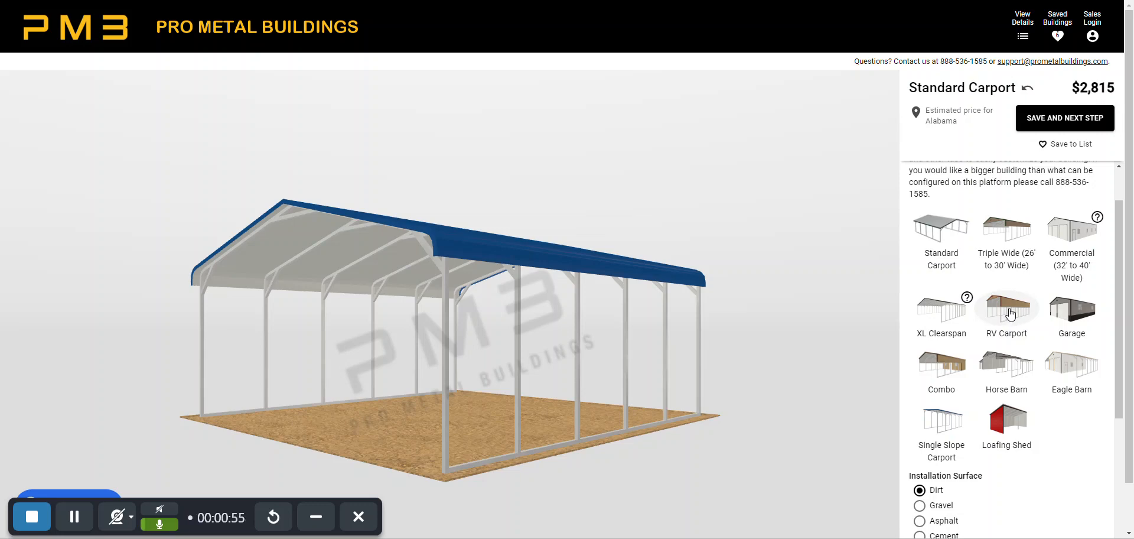
pyautogui.moveTo(1067, 236)
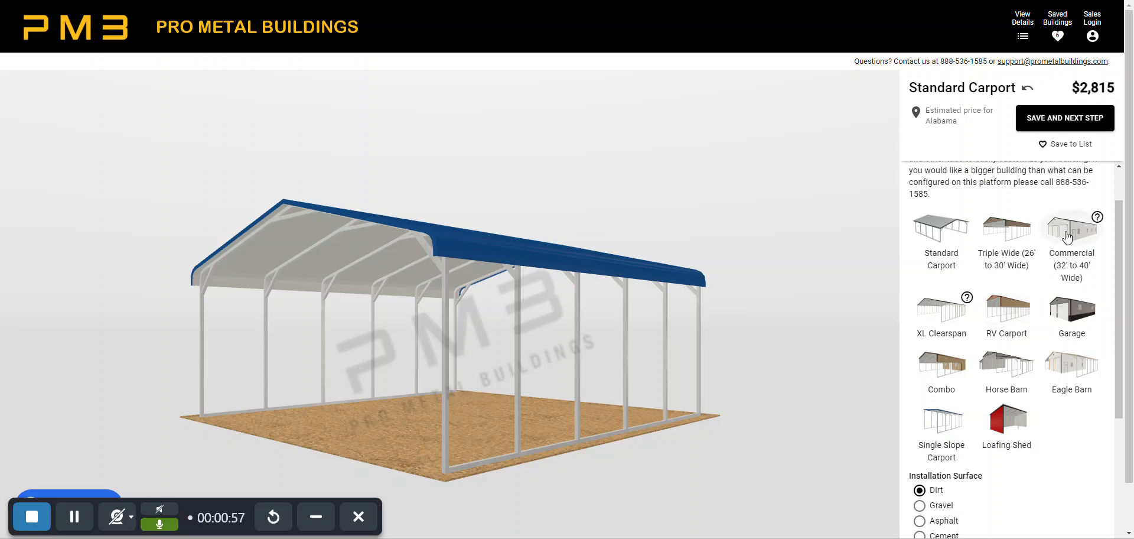
pyautogui.click(1071, 231)
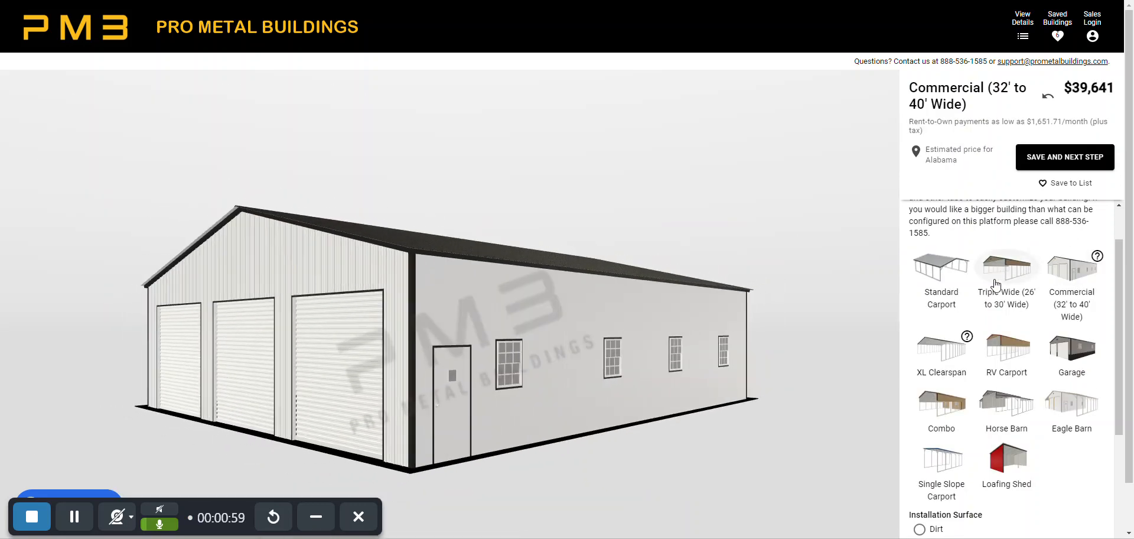
pyautogui.click(1005, 272)
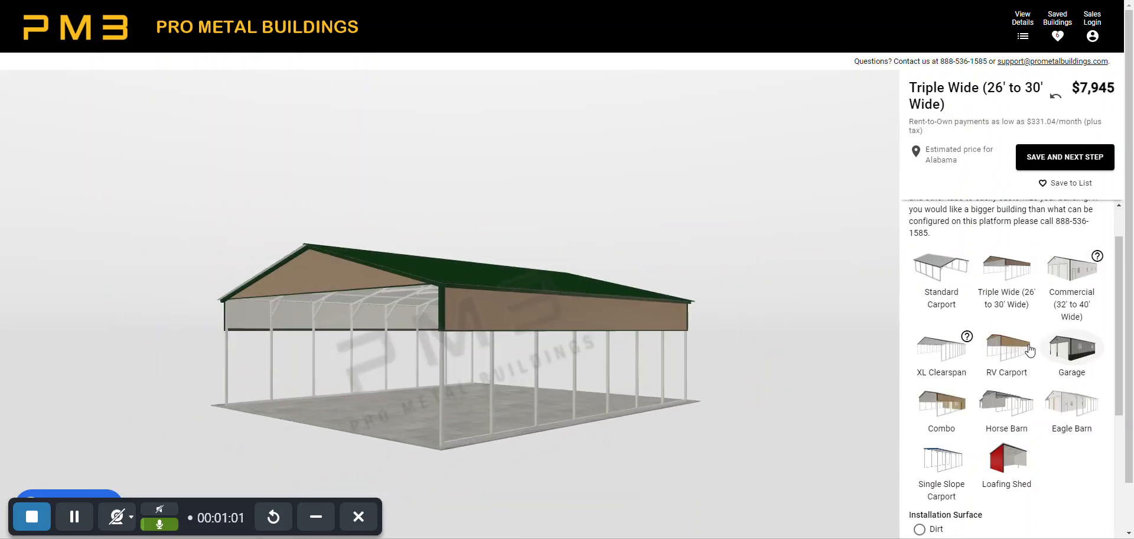
pyautogui.click(1005, 336)
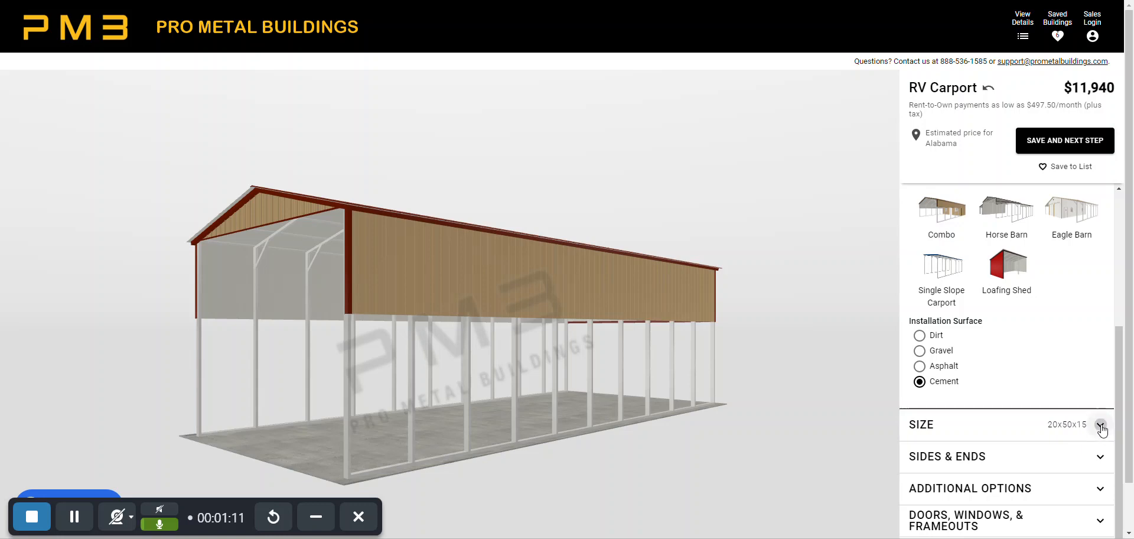
# Set the carport to 18' wide with 14' leg height and orbit to inspect it
pyautogui.click(1099, 424)
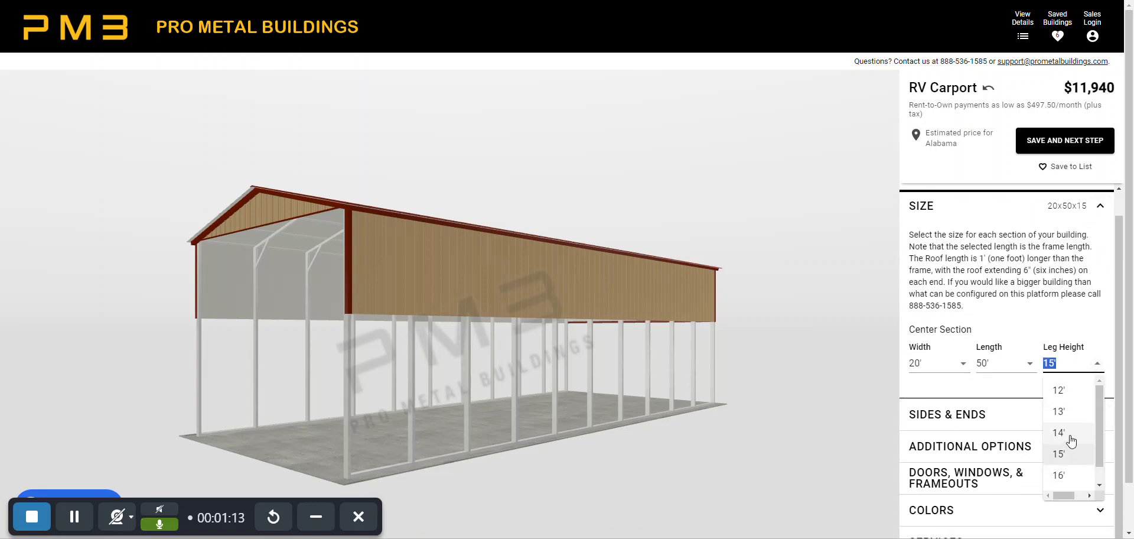
pyautogui.click(1058, 433)
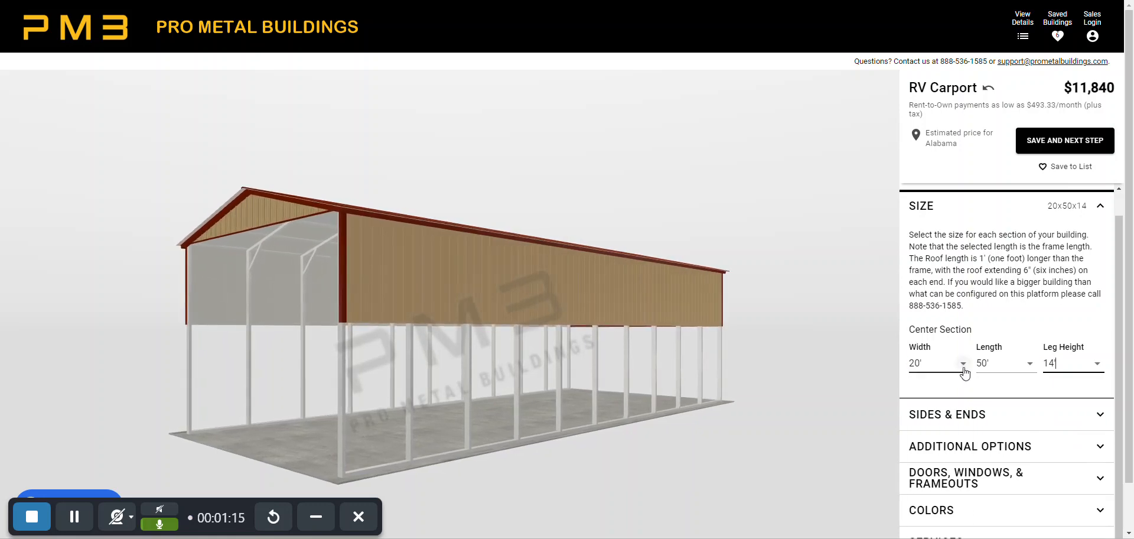
pyautogui.click(961, 363)
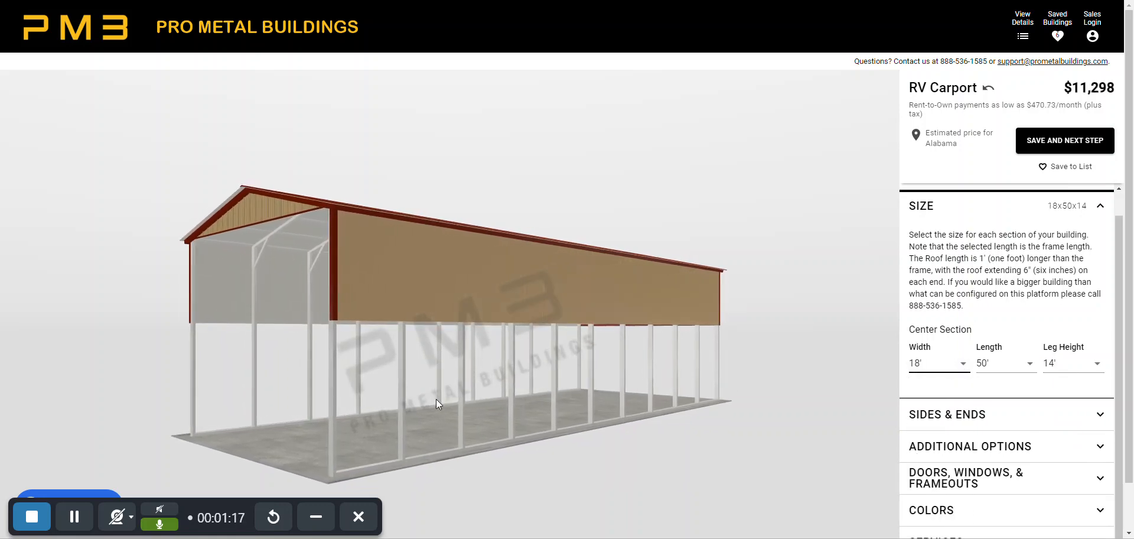
pyautogui.moveTo(436, 404); pyautogui.dragTo(697, 467)
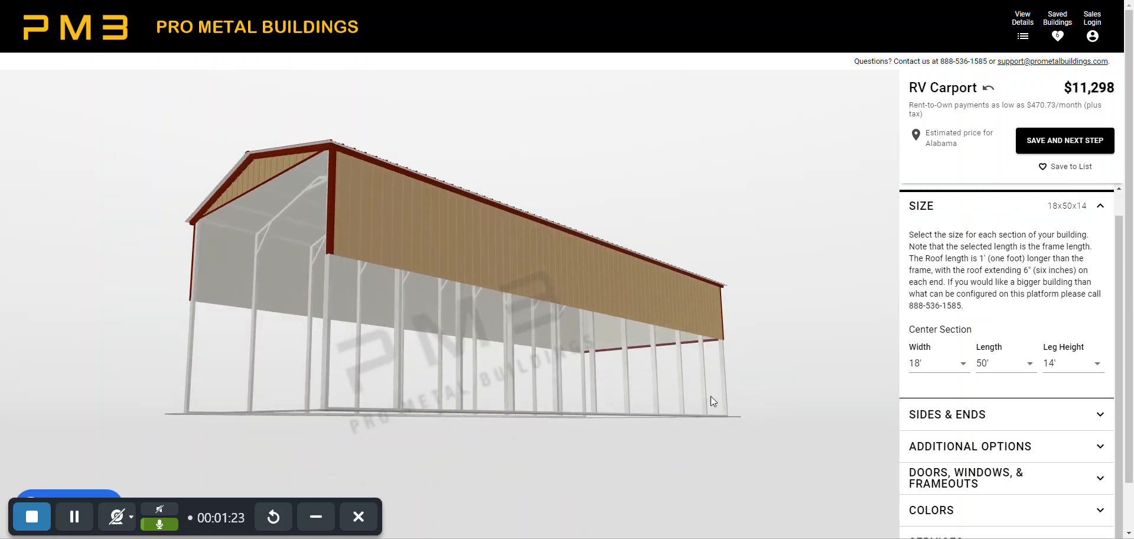
pyautogui.moveTo(712, 402); pyautogui.dragTo(788, 337)
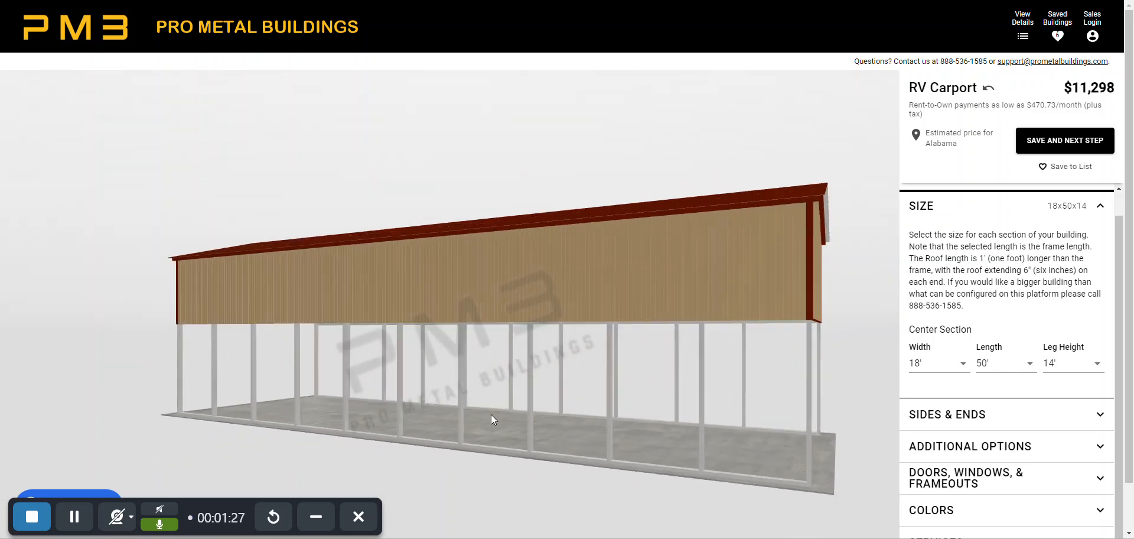
pyautogui.moveTo(492, 420); pyautogui.dragTo(698, 452)
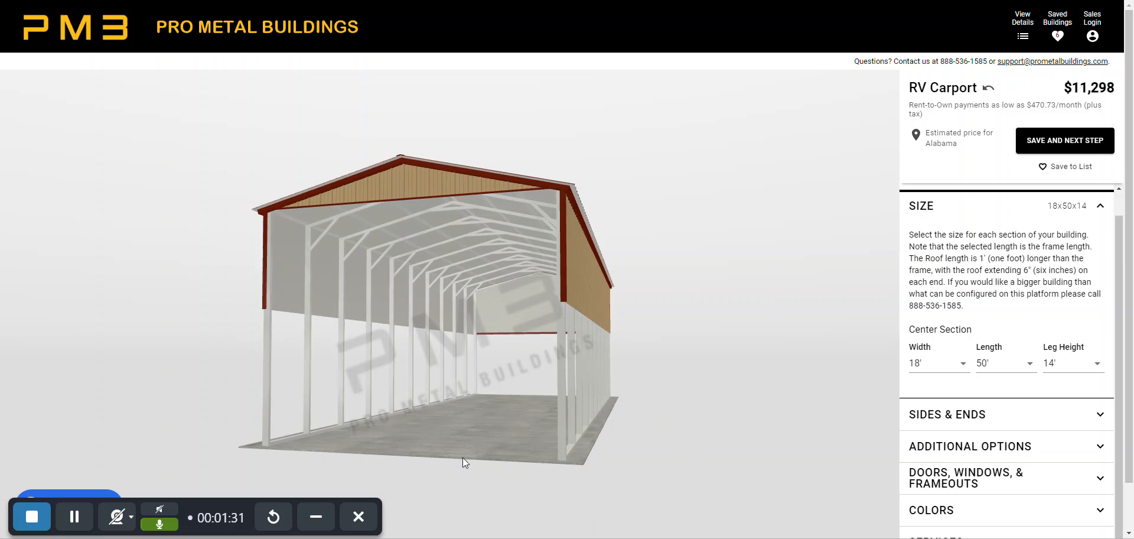
pyautogui.moveTo(501, 396)
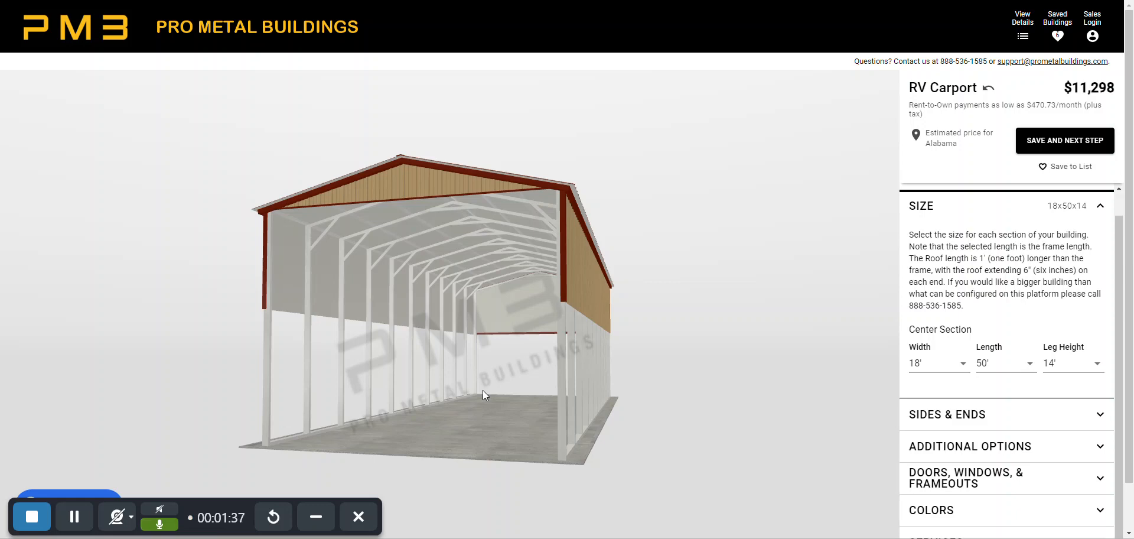
pyautogui.moveTo(660, 443)
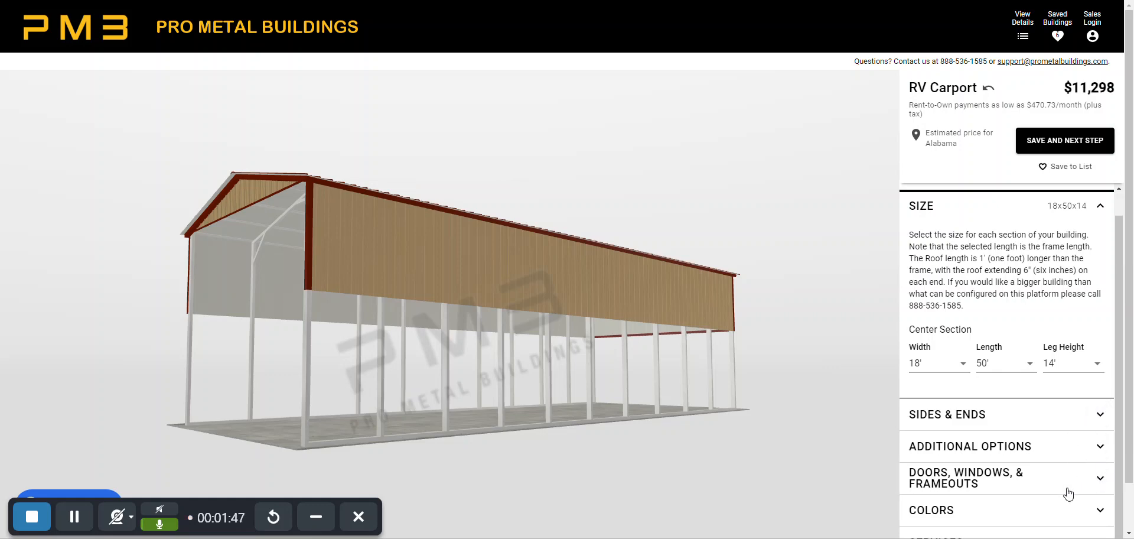
pyautogui.moveTo(1074, 280)
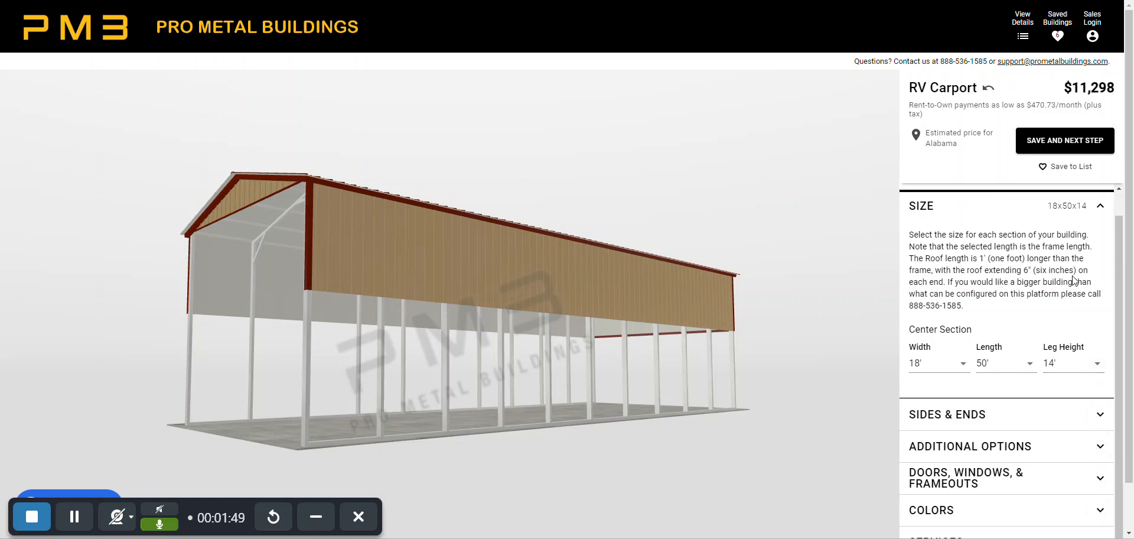
pyautogui.moveTo(937, 152)
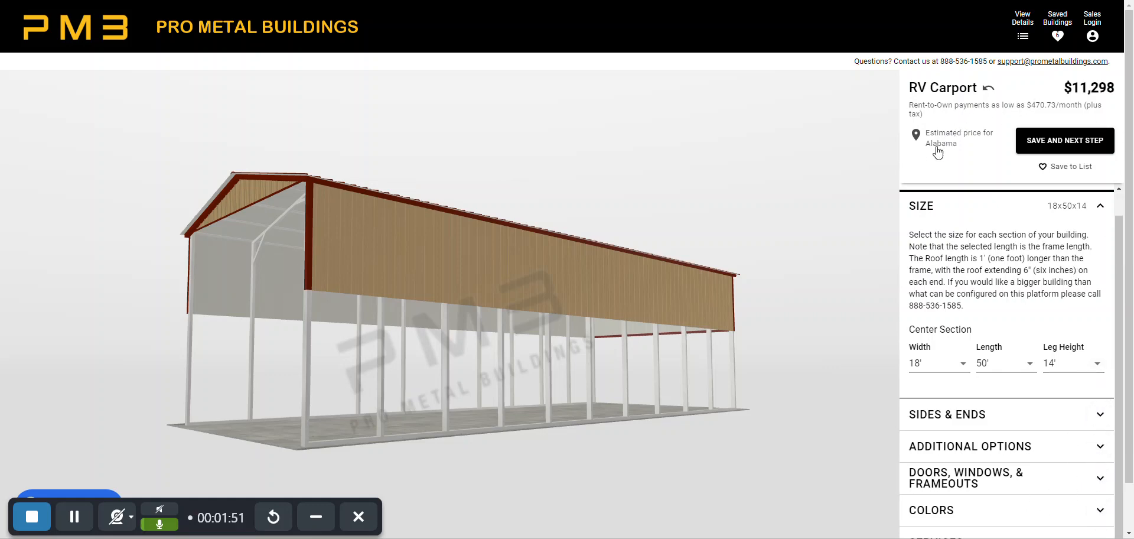
pyautogui.moveTo(946, 150)
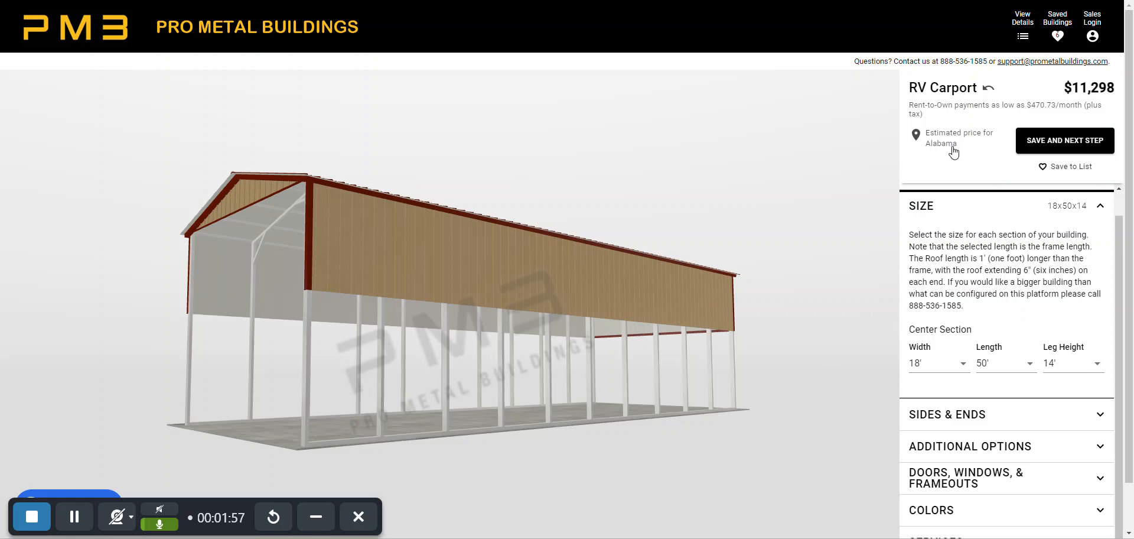
pyautogui.moveTo(1086, 75)
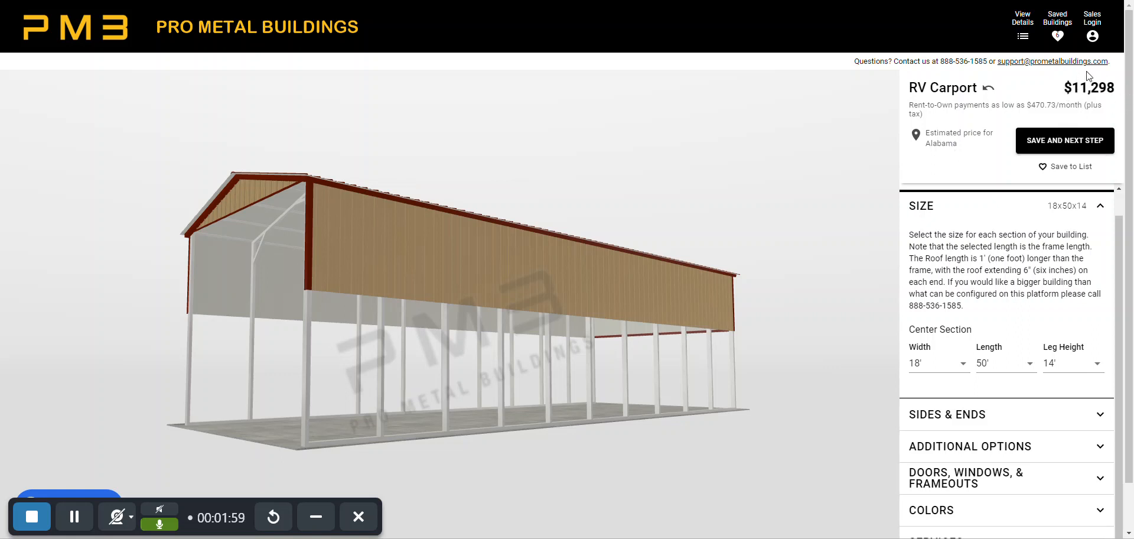
pyautogui.moveTo(1056, 95)
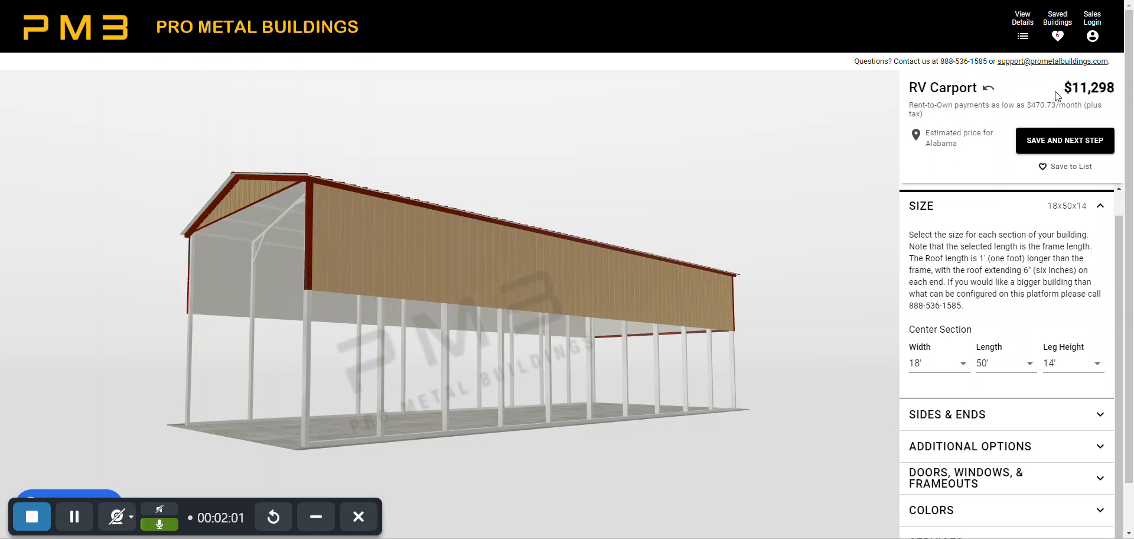
pyautogui.moveTo(1058, 391)
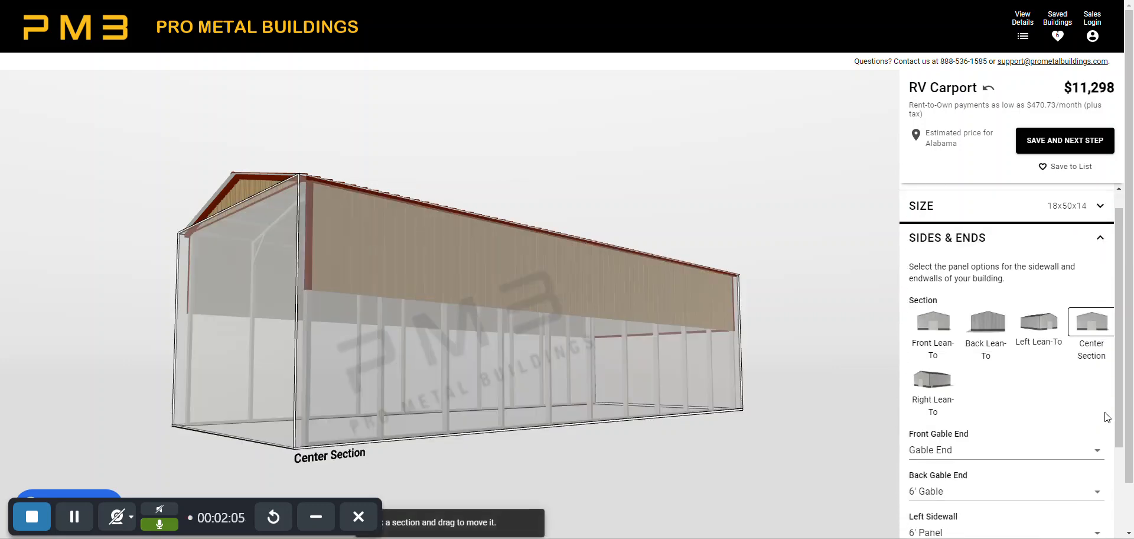
# Change the sidewall panel choice so the walls stay open below the upper panels, then review Additional Options
pyautogui.scroll(-3)
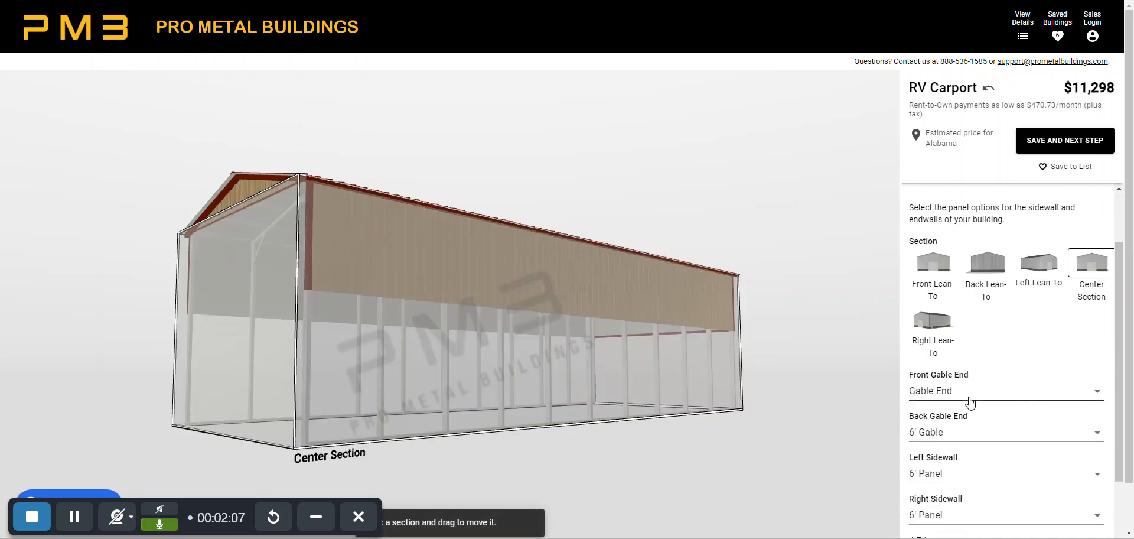
pyautogui.moveTo(940, 399)
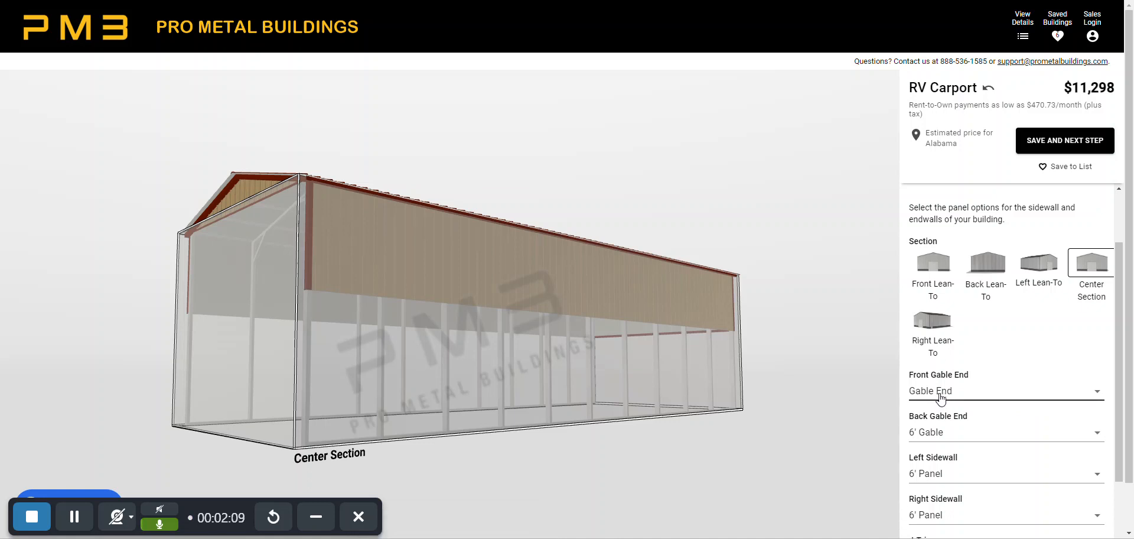
pyautogui.moveTo(1016, 426)
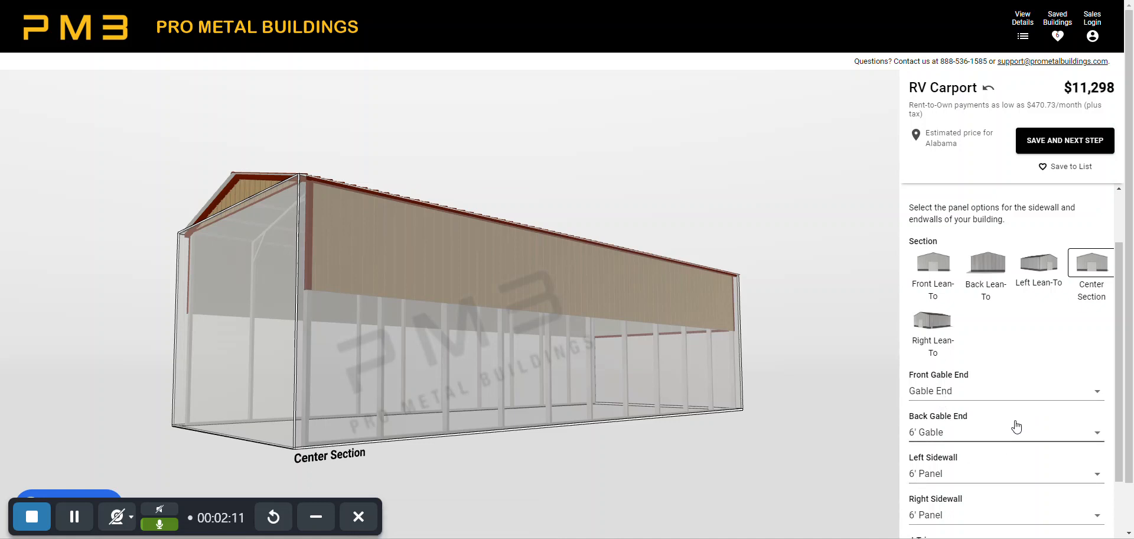
pyautogui.scroll(-3)
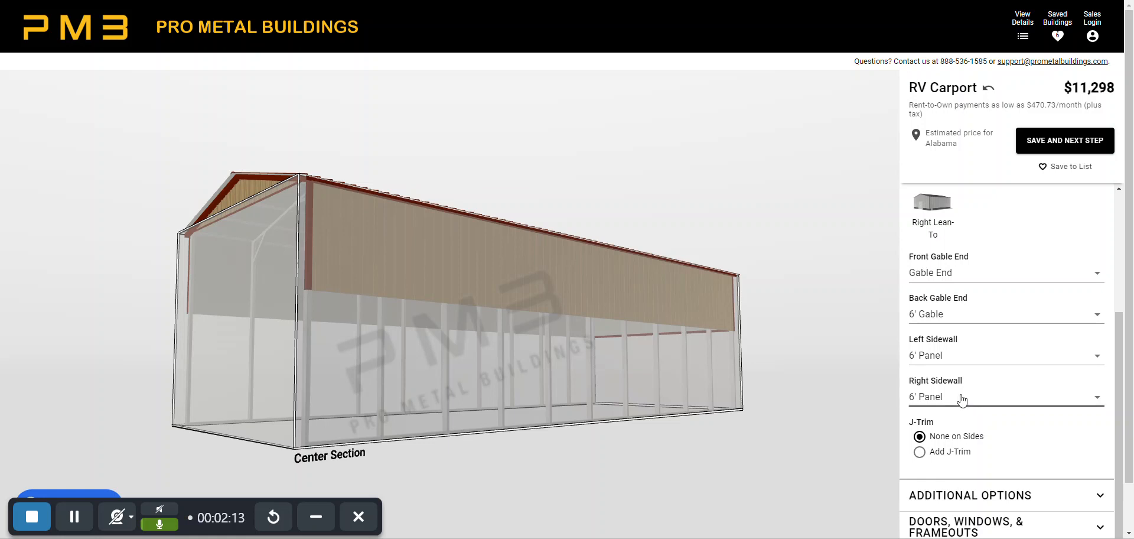
pyautogui.moveTo(951, 338)
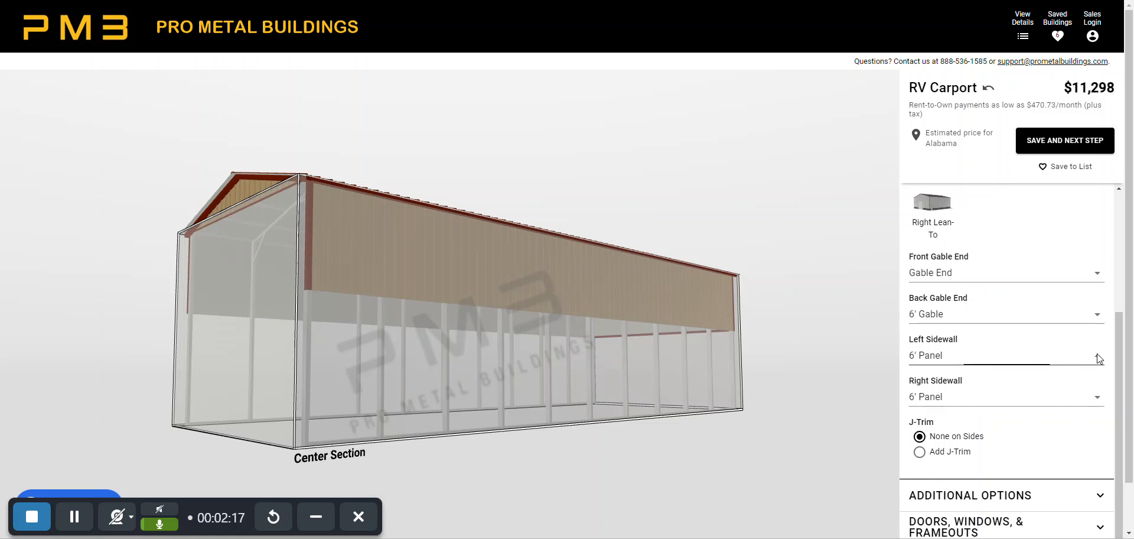
pyautogui.click(1005, 355)
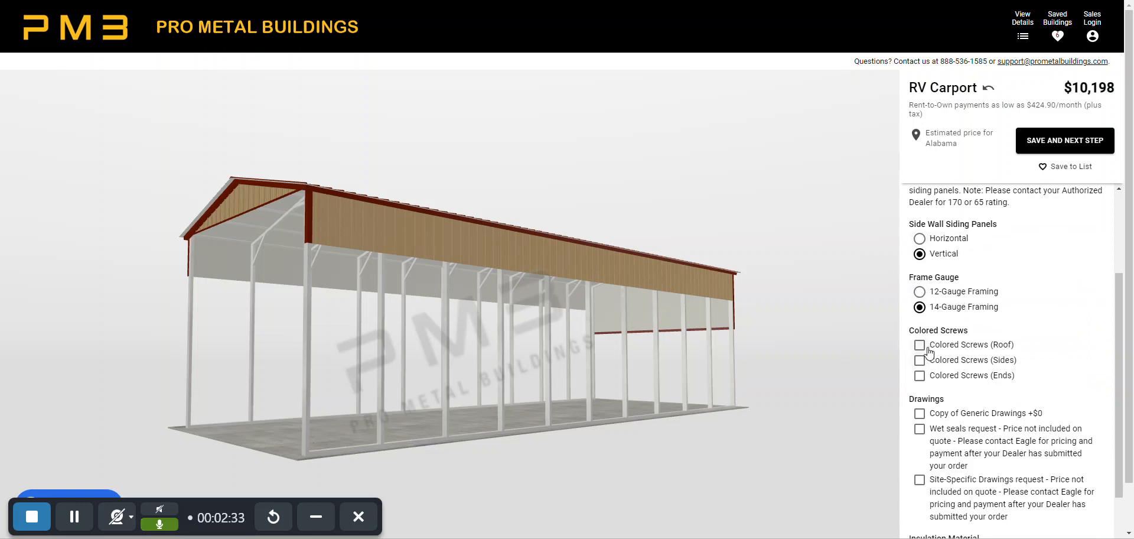
pyautogui.scroll(-3)
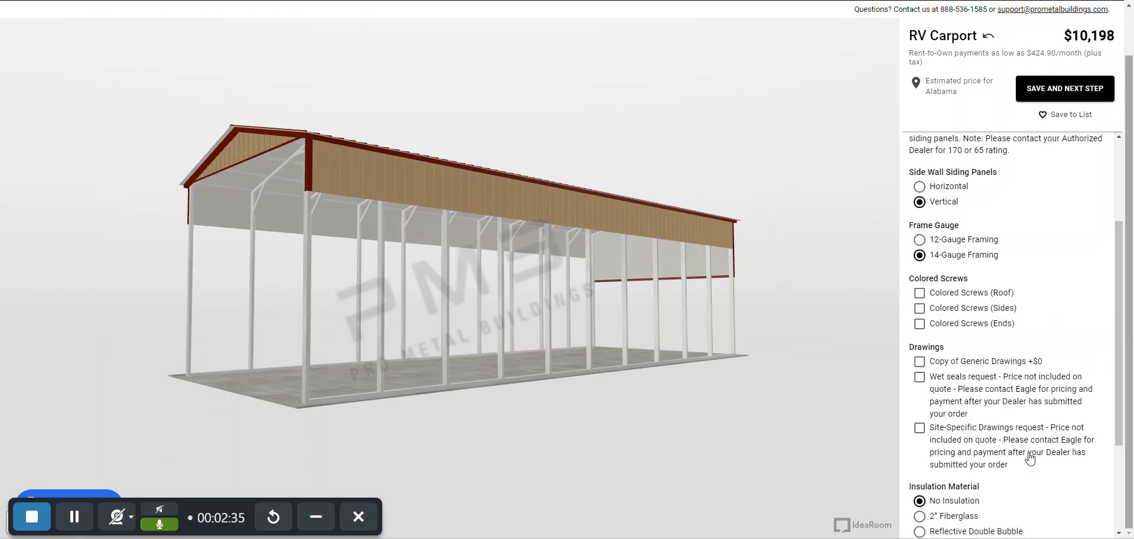
pyautogui.scroll(-3)
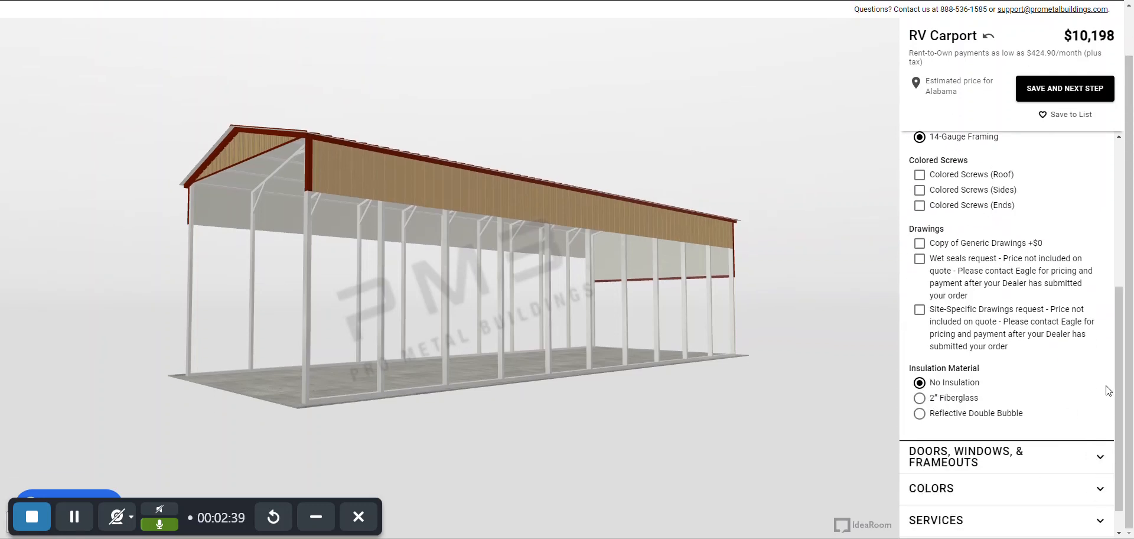
pyautogui.scroll(-3)
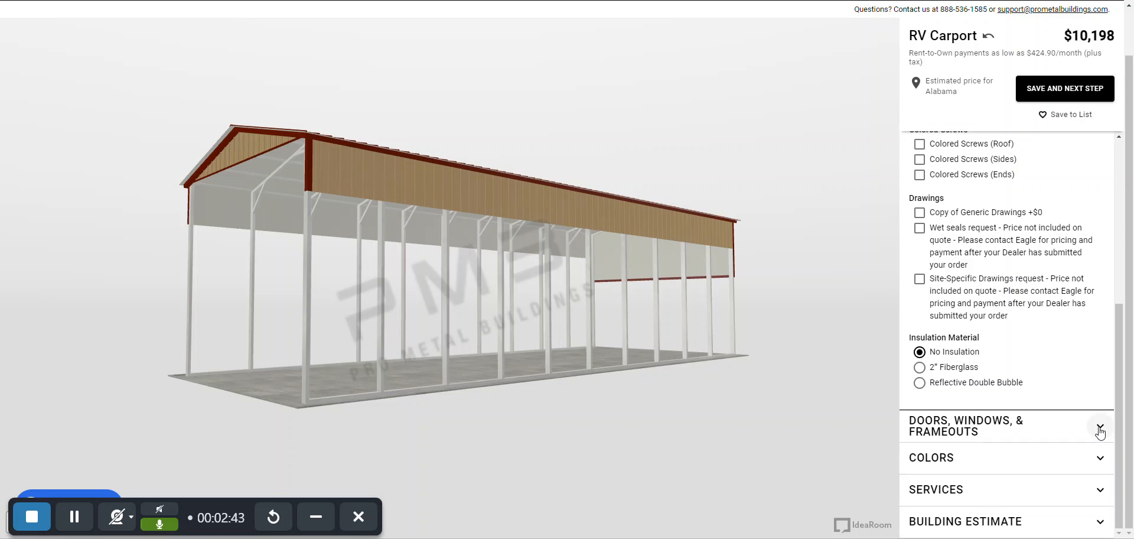
# Show the Doors, Windows & Frameouts options for the right wall and choose Frameout
pyautogui.click(1098, 426)
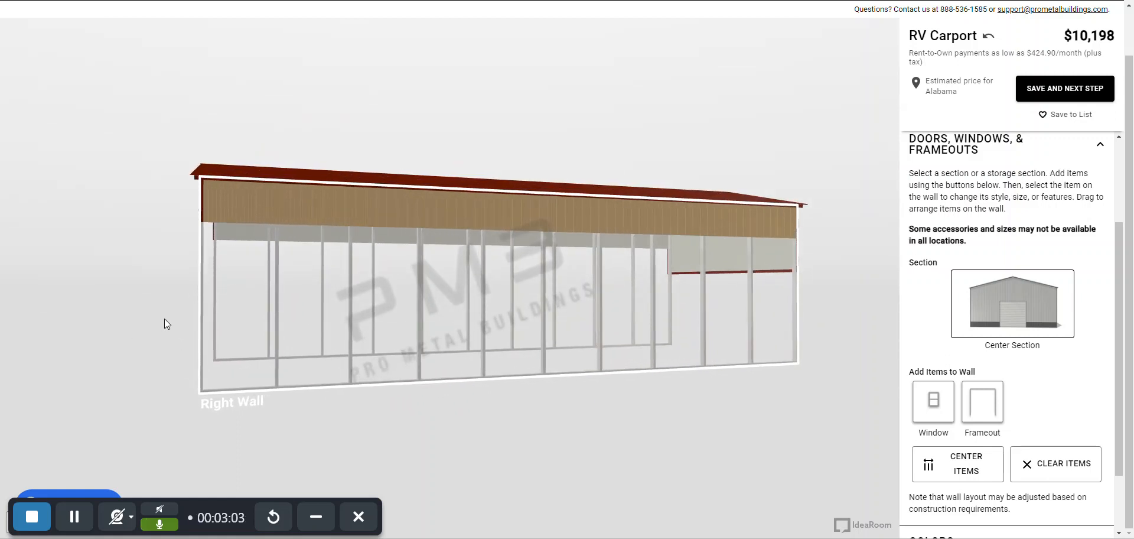
pyautogui.moveTo(749, 364)
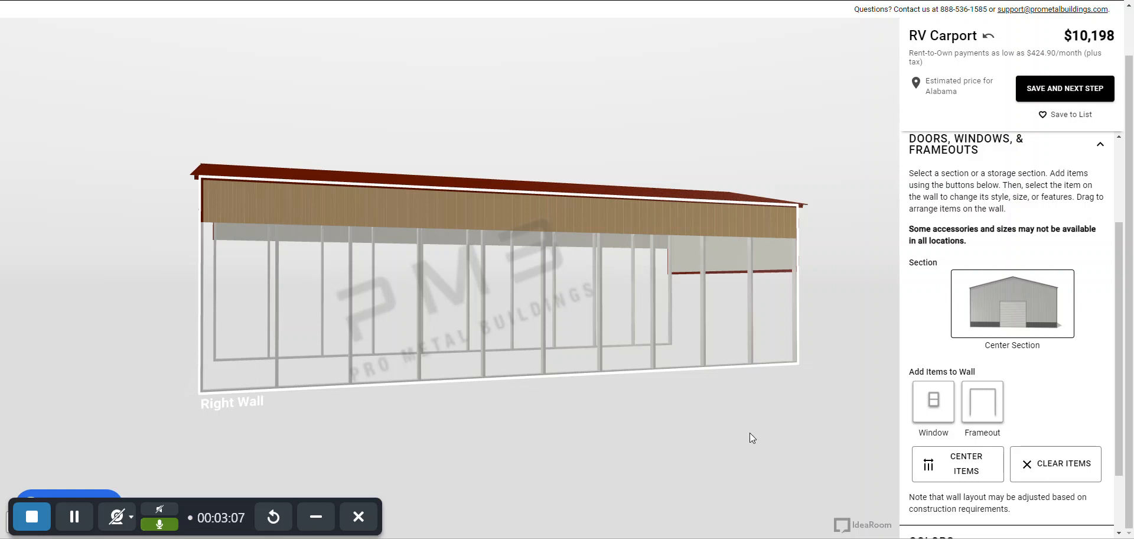
pyautogui.moveTo(275, 332)
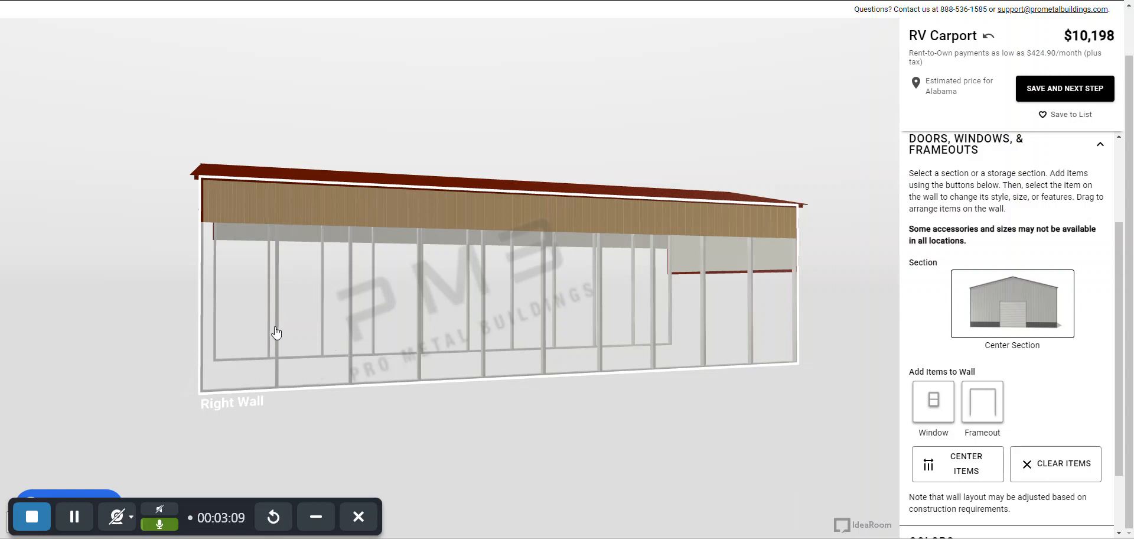
pyautogui.moveTo(560, 307)
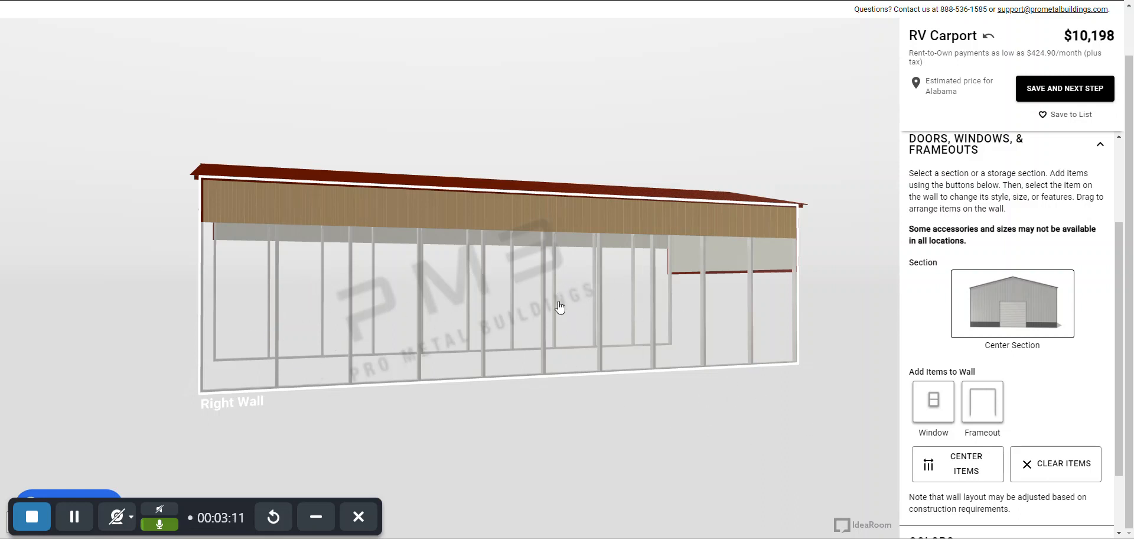
pyautogui.moveTo(592, 302)
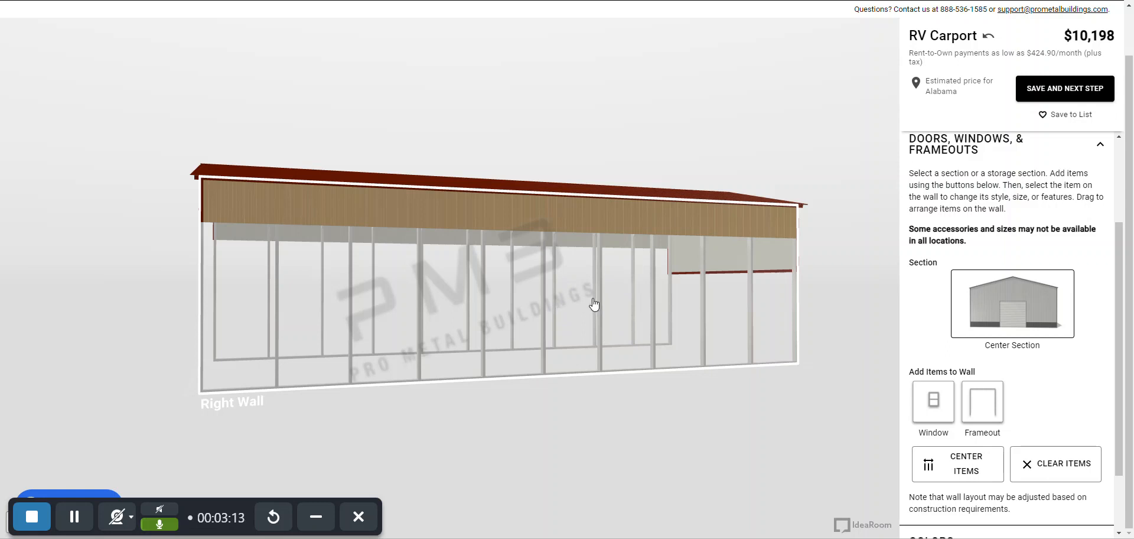
pyautogui.moveTo(1091, 415)
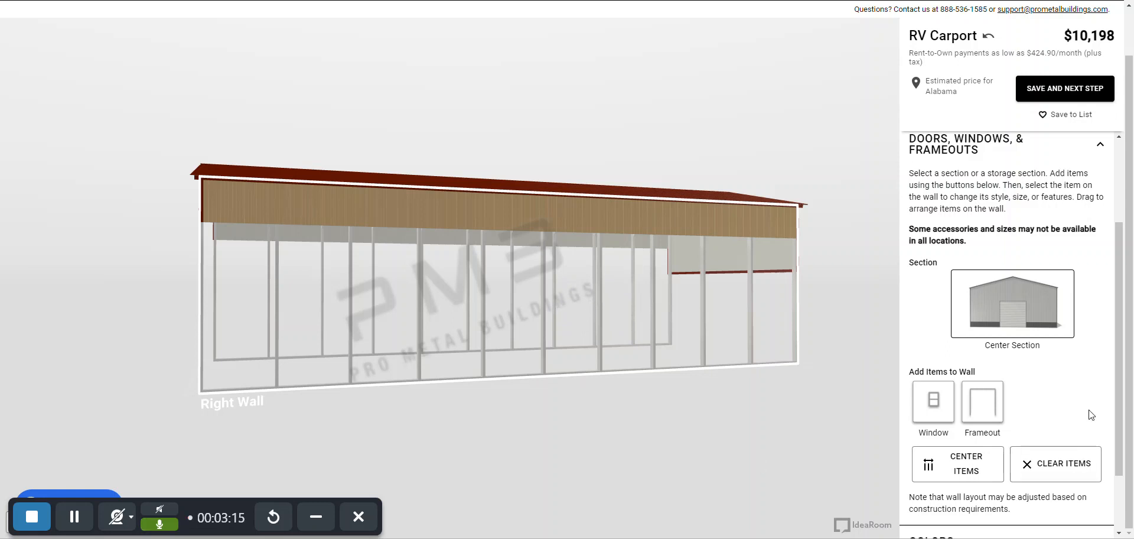
pyautogui.click(982, 399)
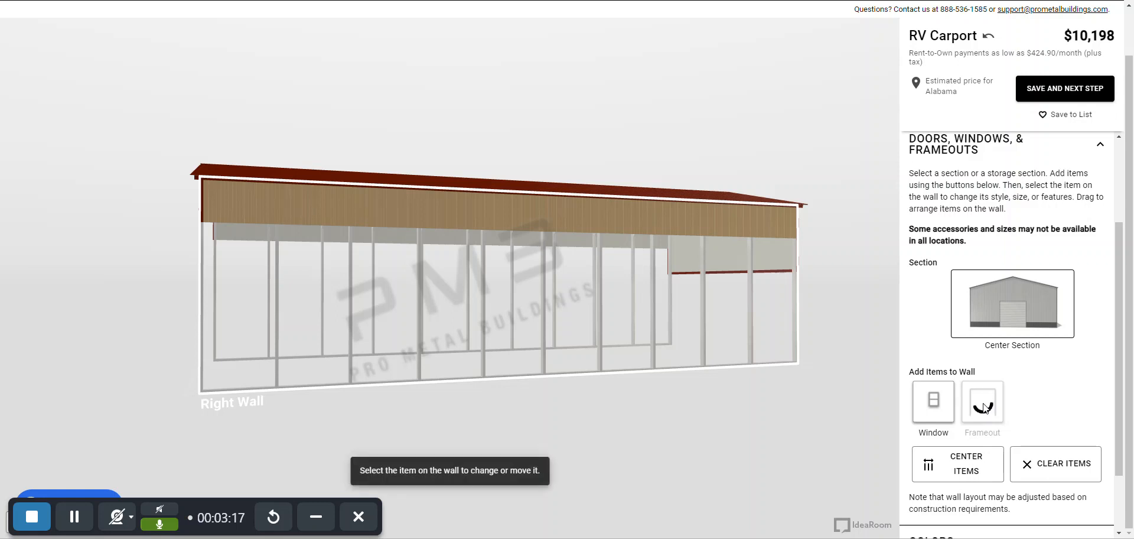
# Place a custom-size frameout 16' wide by 13' high on the right wall and clone it
pyautogui.click(981, 399)
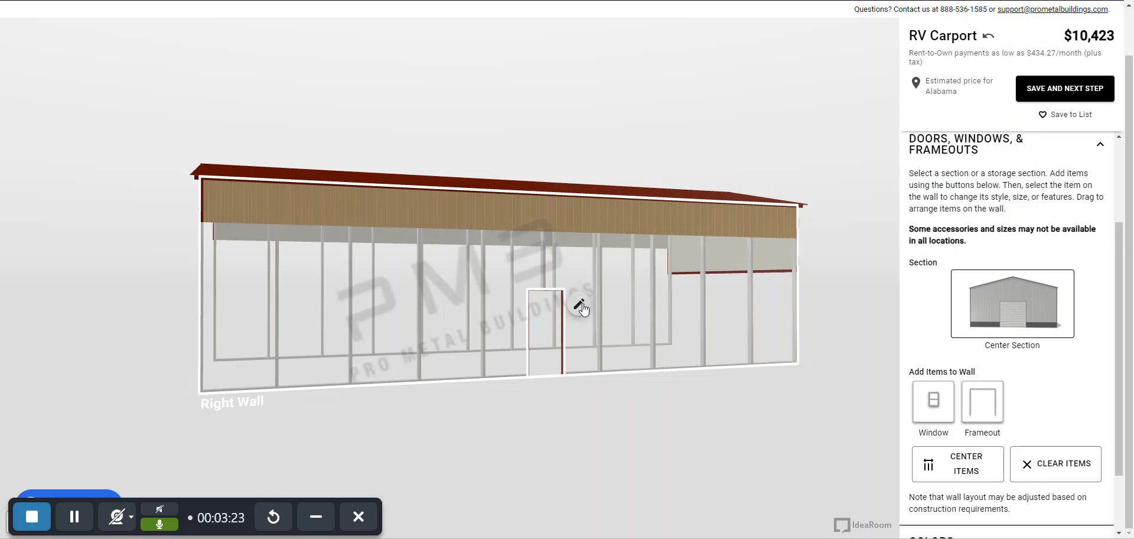
pyautogui.click(546, 325)
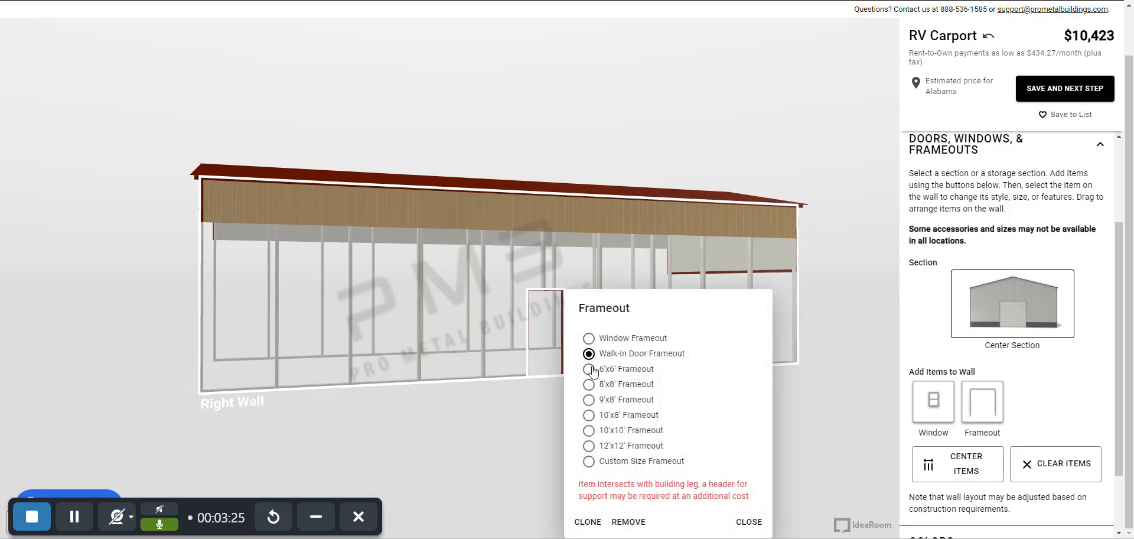
pyautogui.moveTo(587, 439)
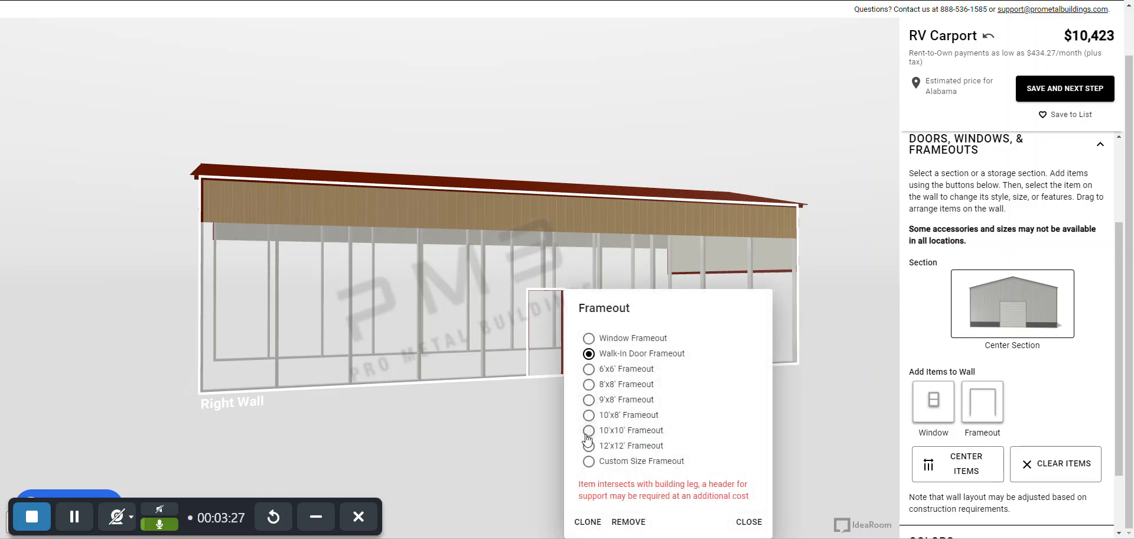
pyautogui.moveTo(648, 470)
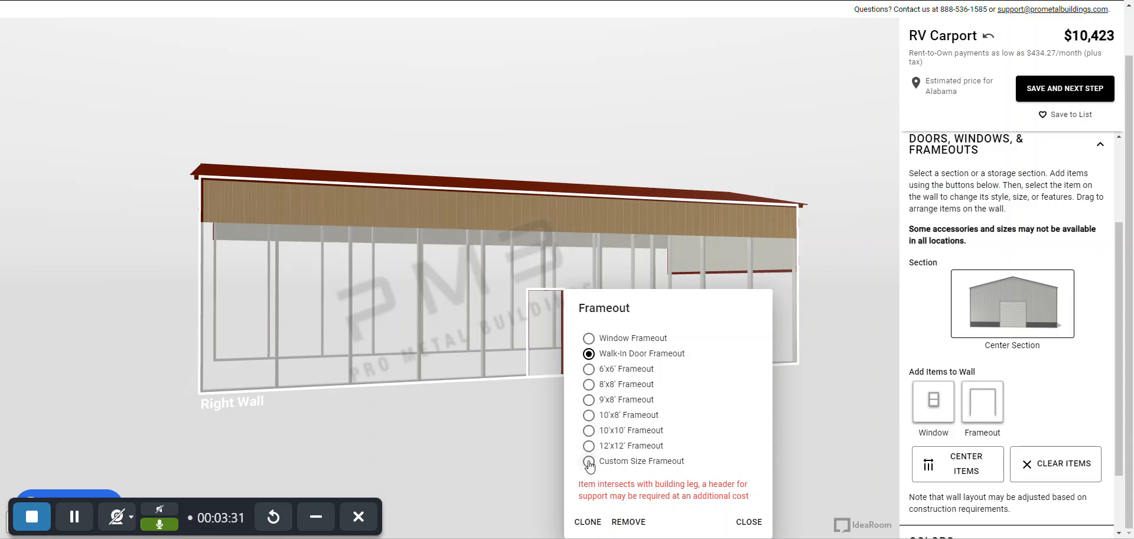
pyautogui.click(588, 461)
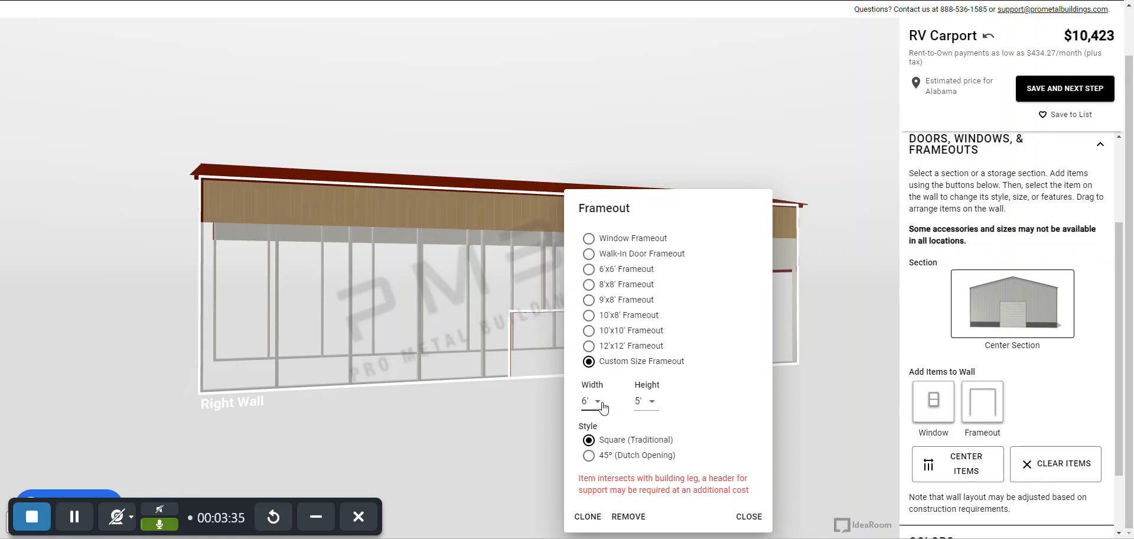
pyautogui.click(593, 401)
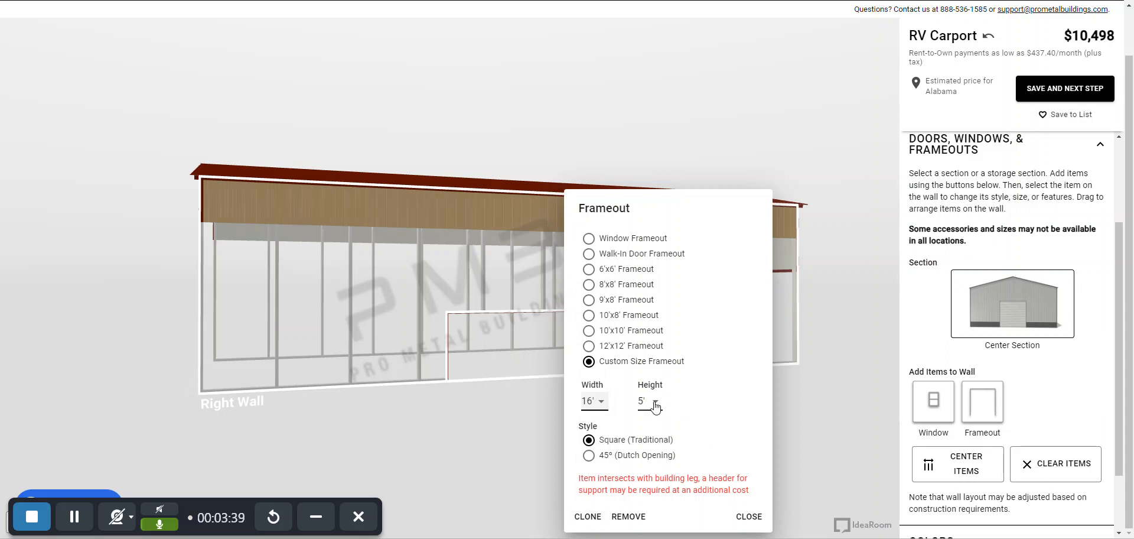
pyautogui.click(649, 402)
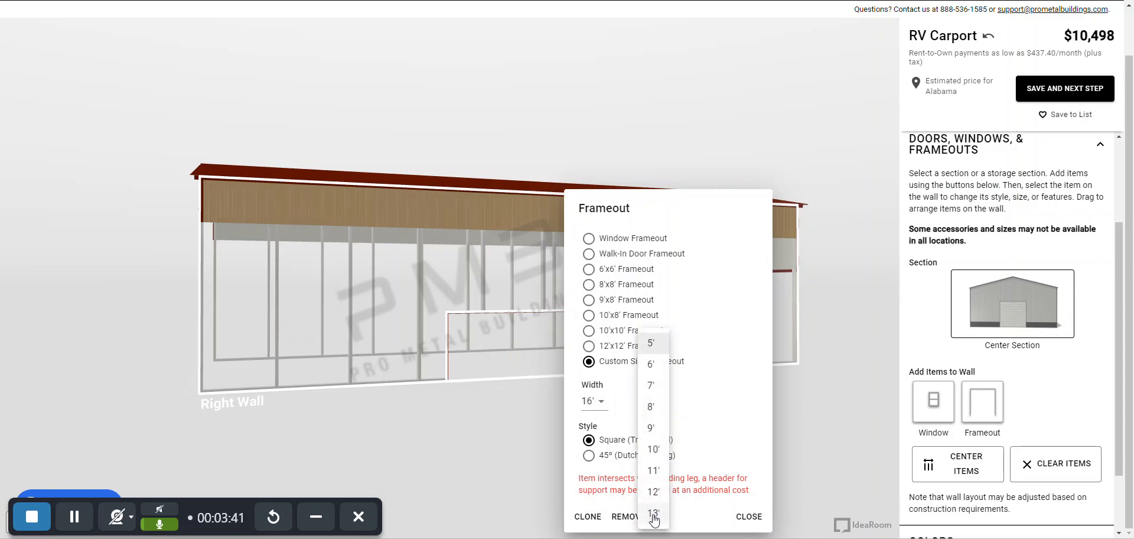
pyautogui.click(652, 515)
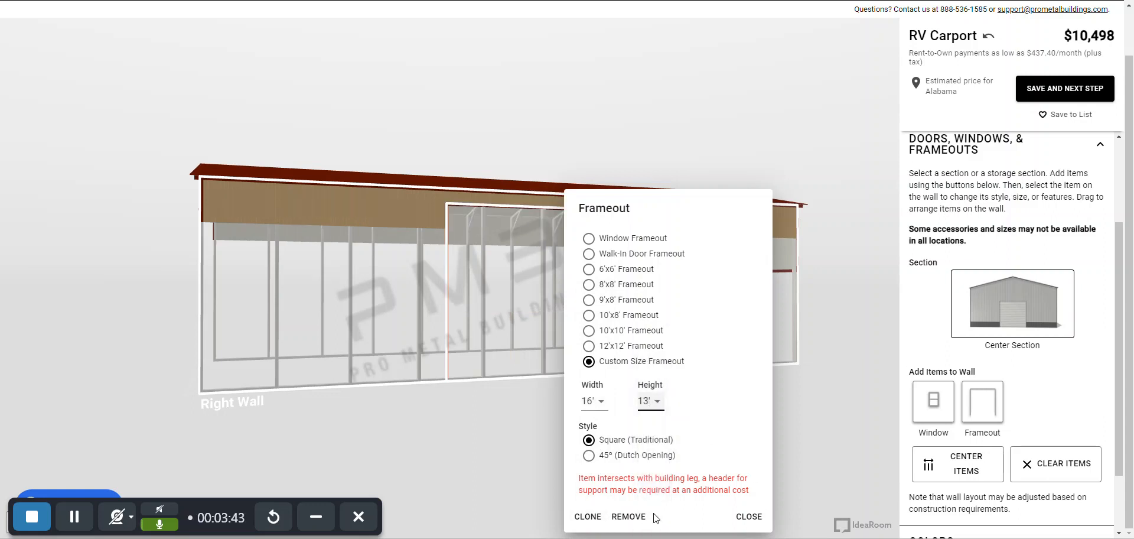
pyautogui.click(747, 516)
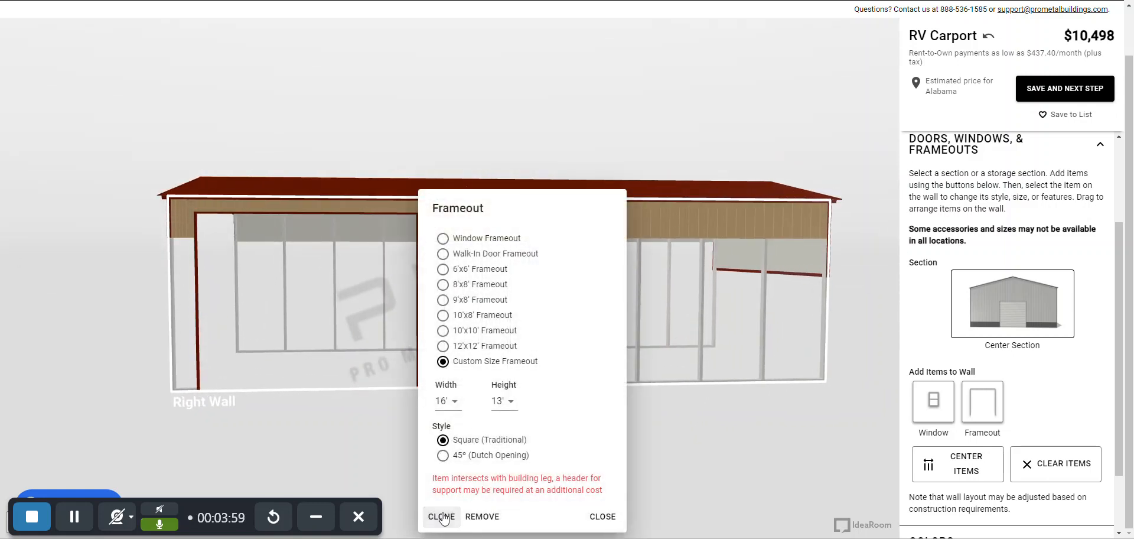
pyautogui.click(442, 515)
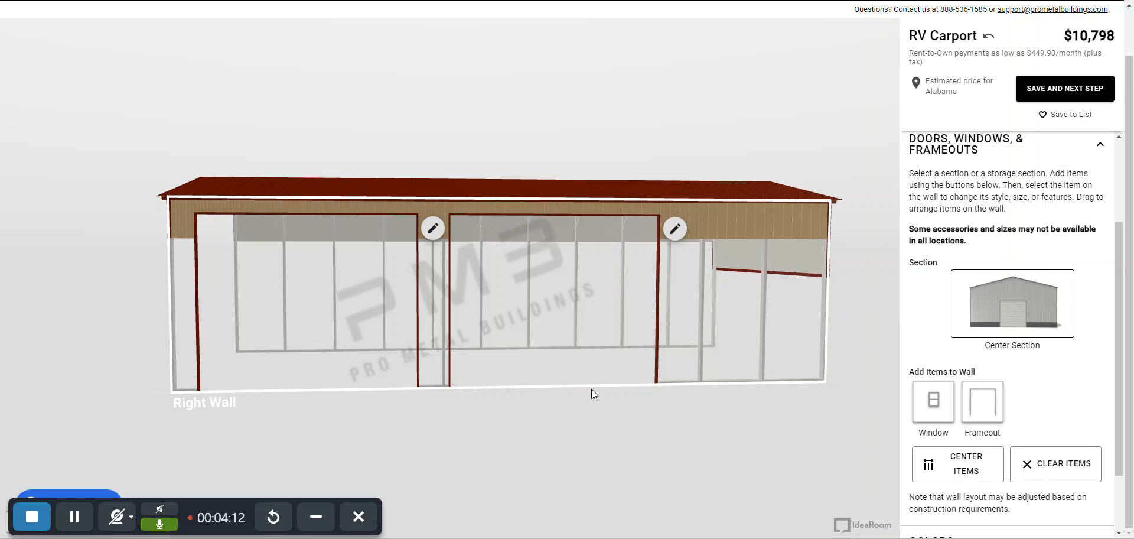
pyautogui.moveTo(689, 411)
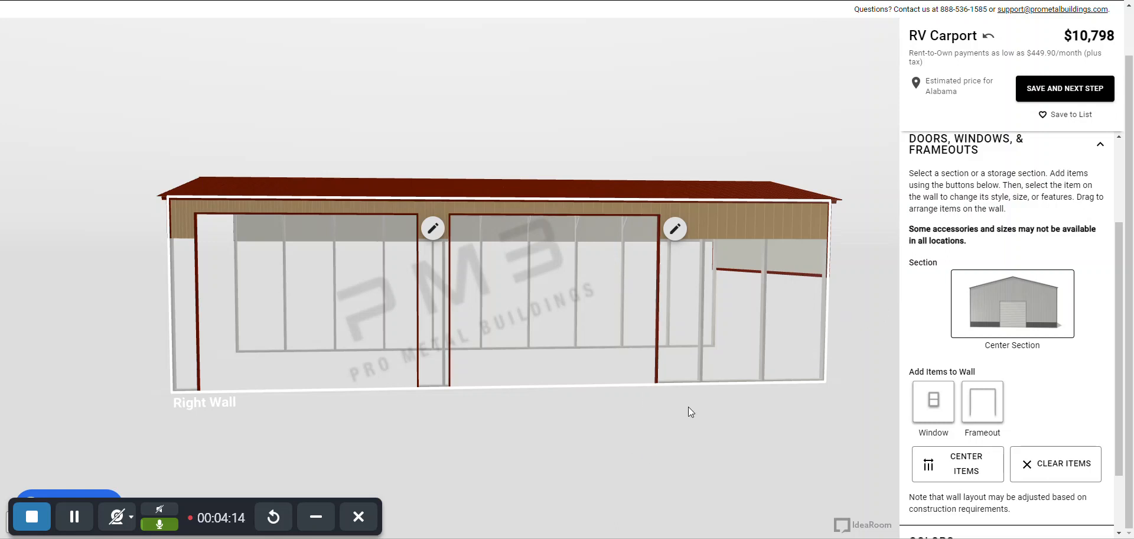
pyautogui.moveTo(631, 463)
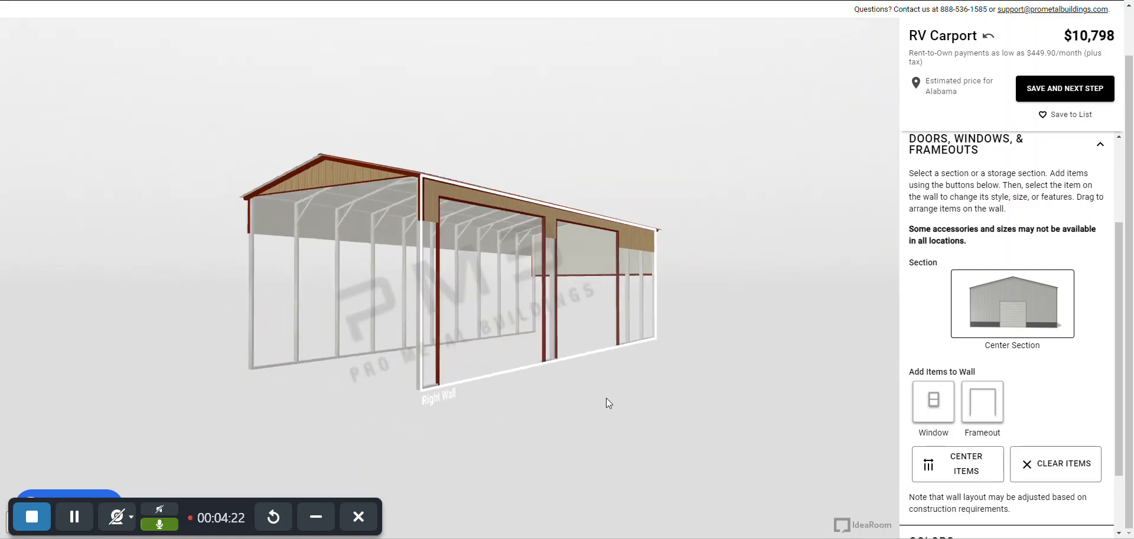
# Turn the model to face the right wall with both frameouts and move down to Colors
pyautogui.moveTo(607, 403); pyautogui.dragTo(637, 410)
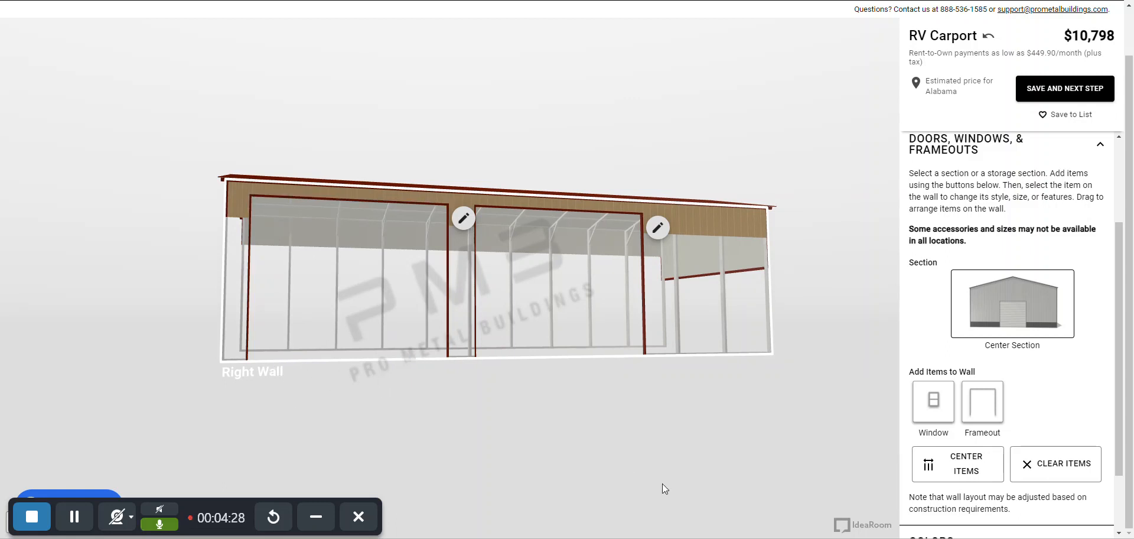
pyautogui.scroll(-3)
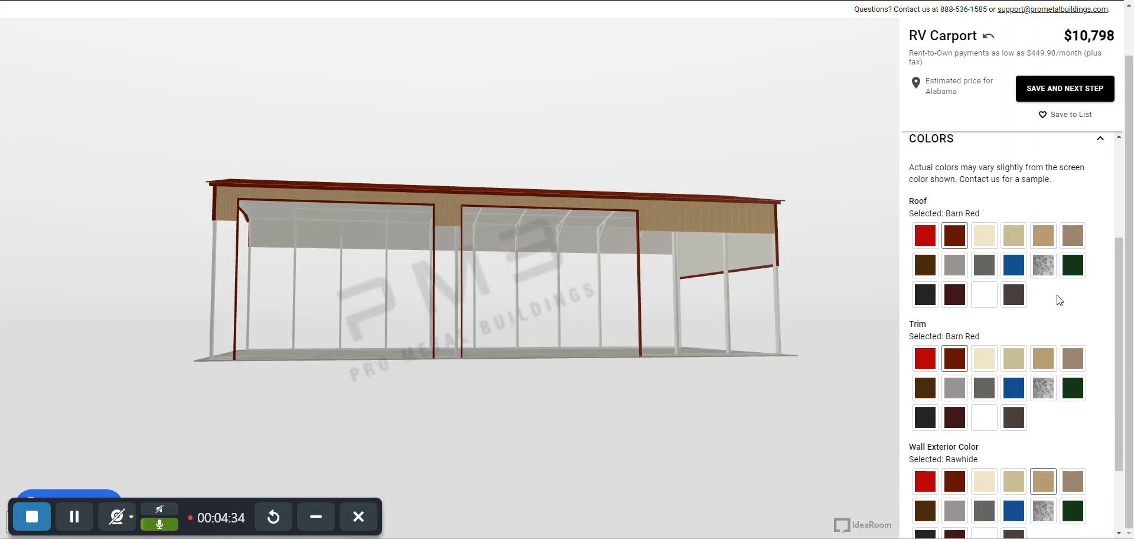
# Set the roof and trim to White and the wall siding to Royal Blue
pyautogui.click(984, 294)
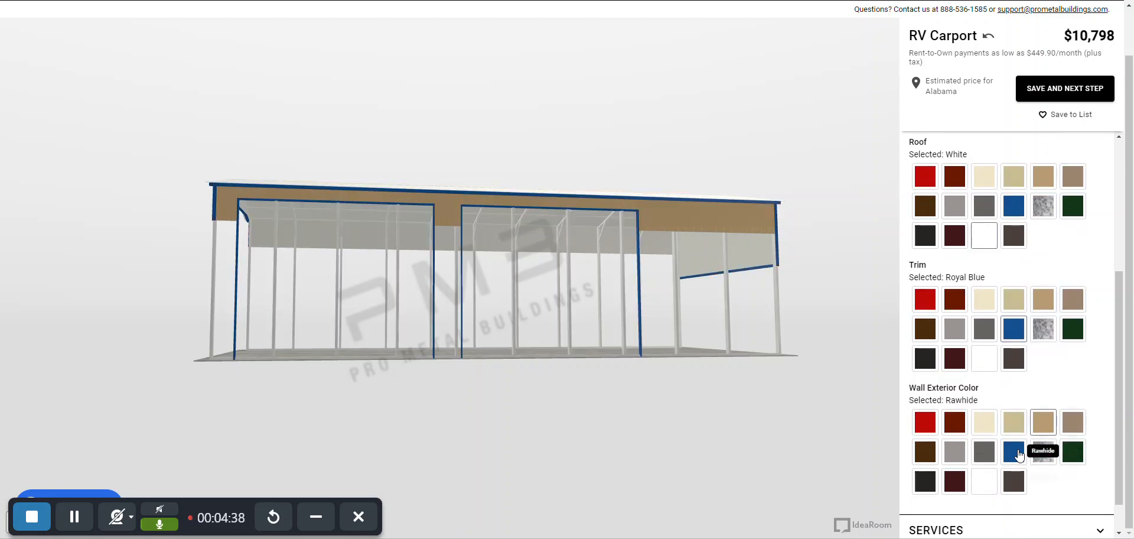
pyautogui.click(1014, 451)
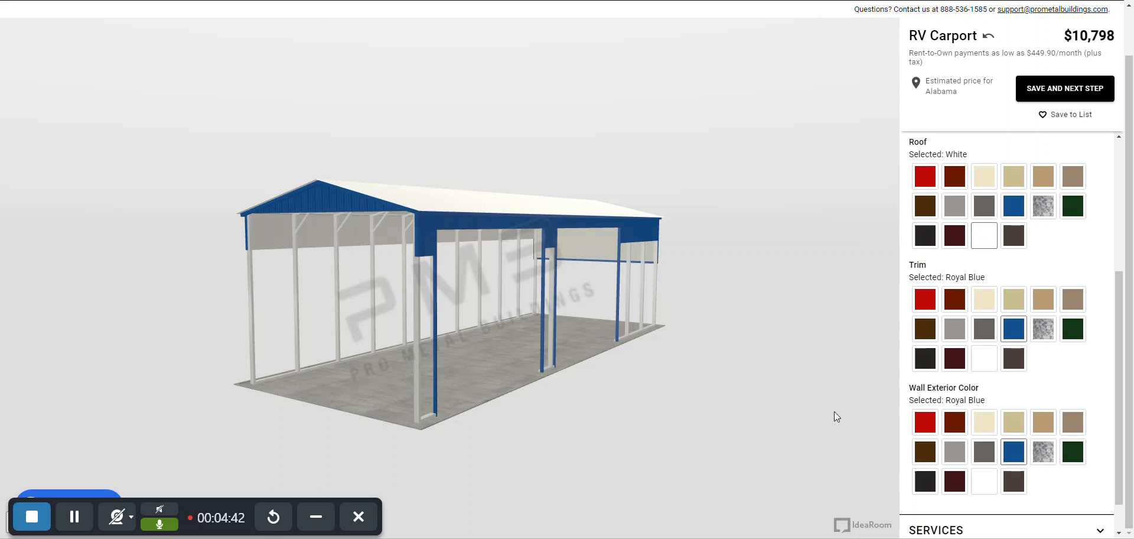
pyautogui.click(982, 358)
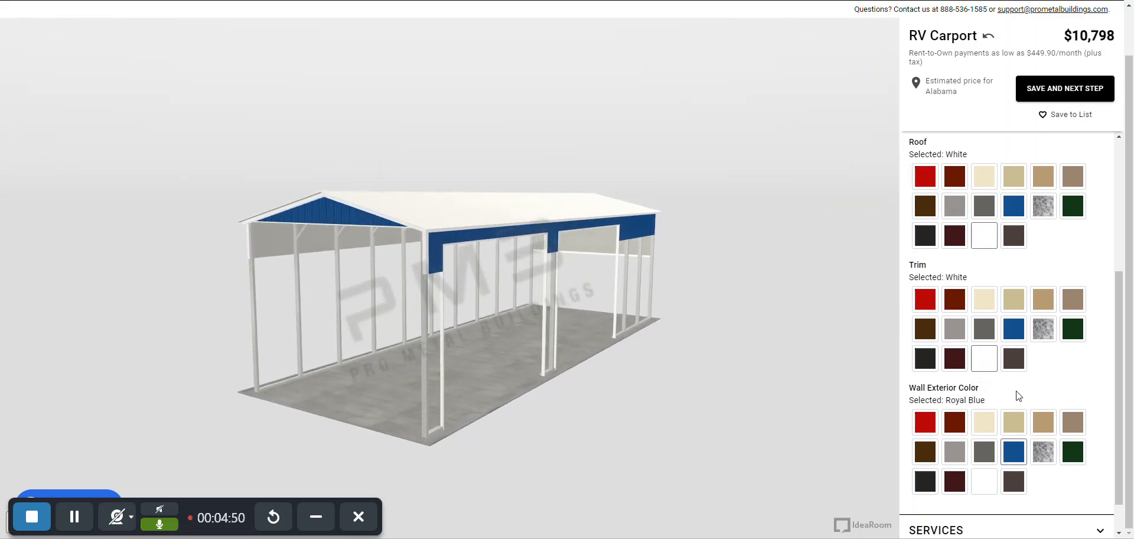
pyautogui.scroll(-3)
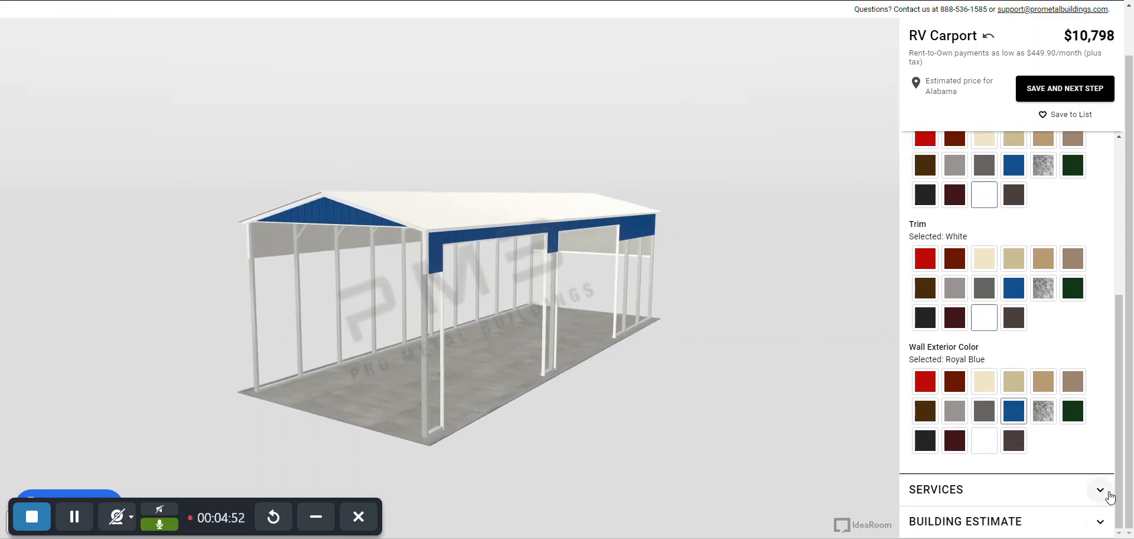
# Expand the Services section, leaving No Self Install and all options unchecked
pyautogui.click(1099, 489)
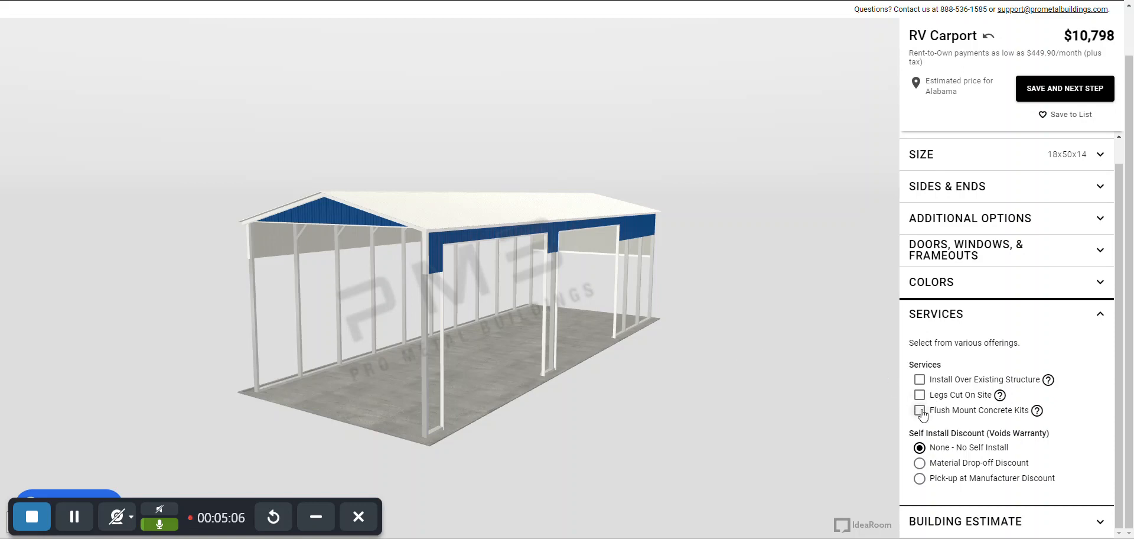
pyautogui.moveTo(897, 396)
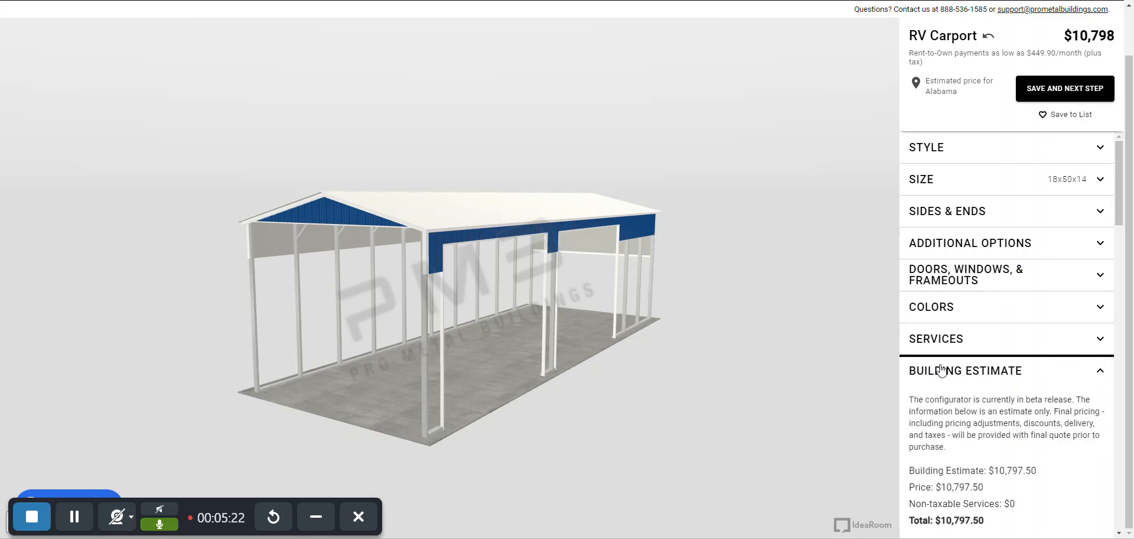
pyautogui.scroll(-3)
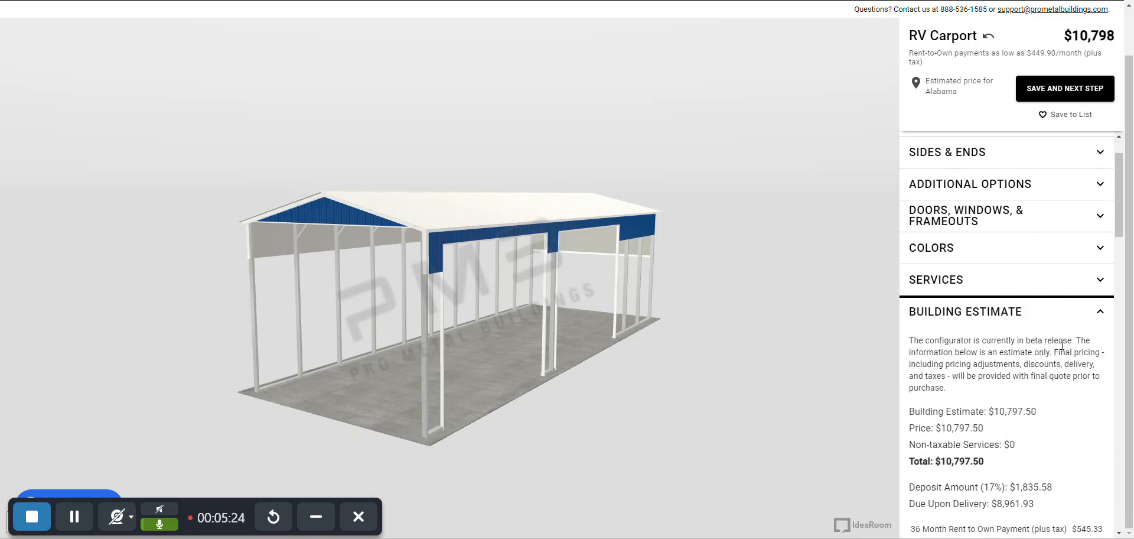
pyautogui.scroll(-3)
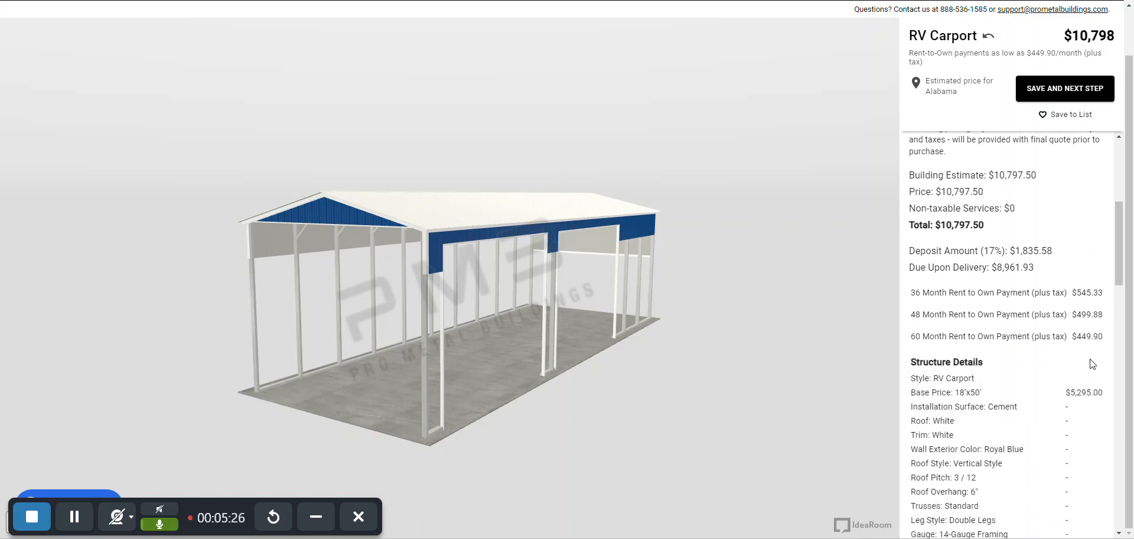
pyautogui.scroll(-3)
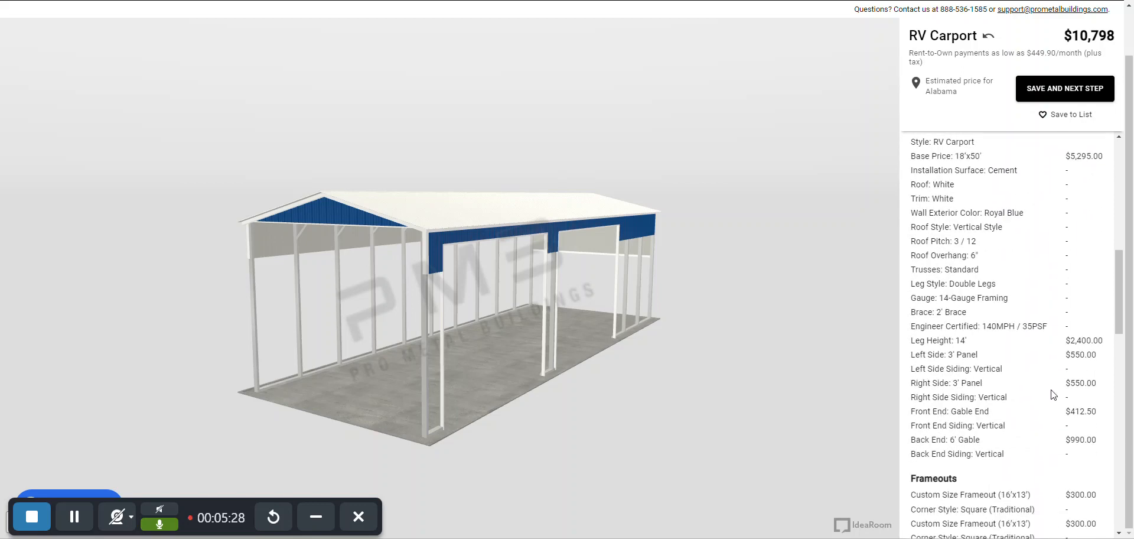
pyautogui.scroll(-3)
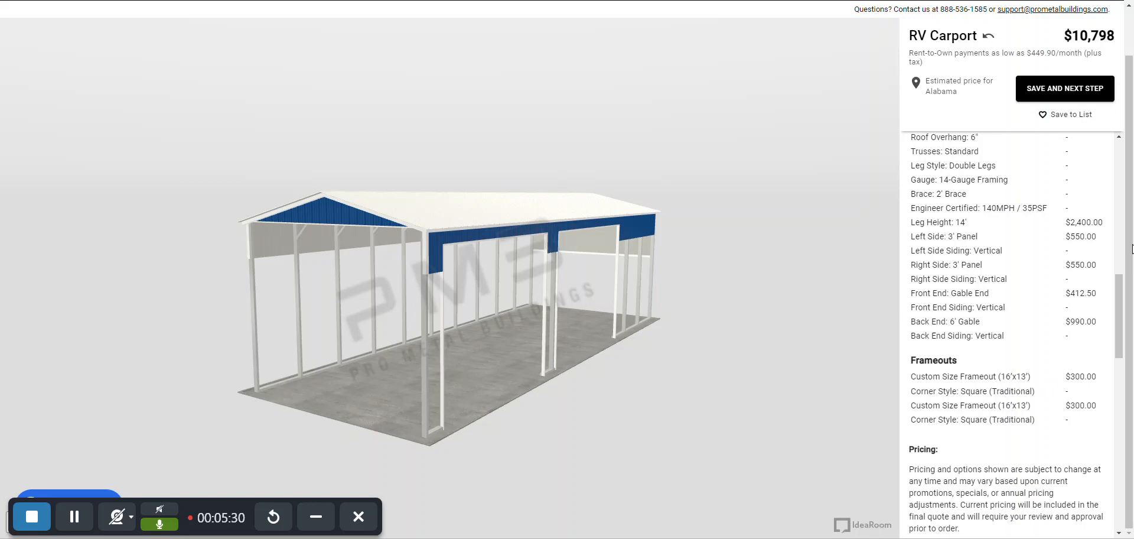
pyautogui.click(1064, 88)
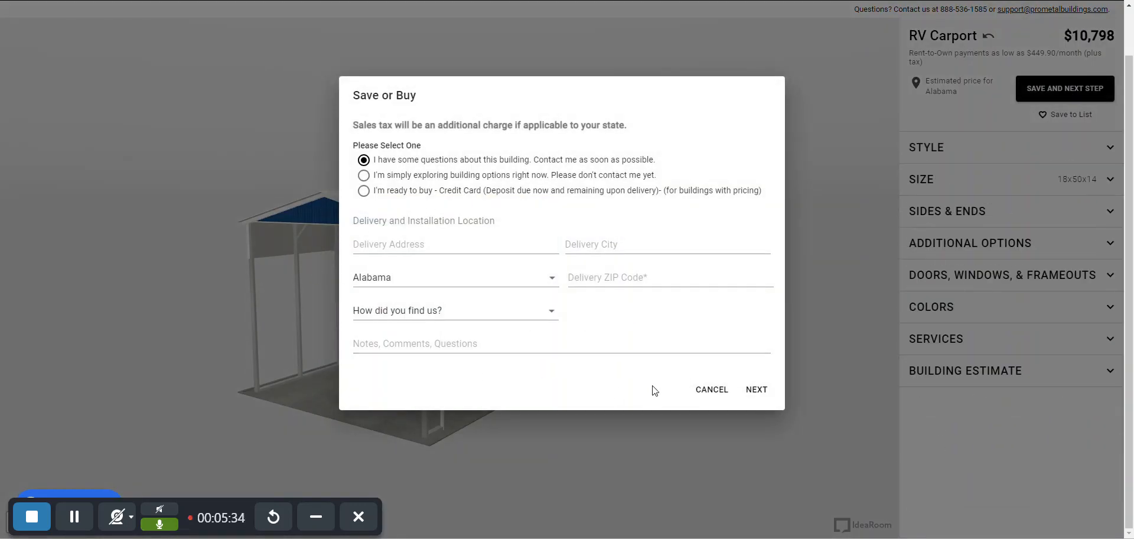
pyautogui.moveTo(527, 320)
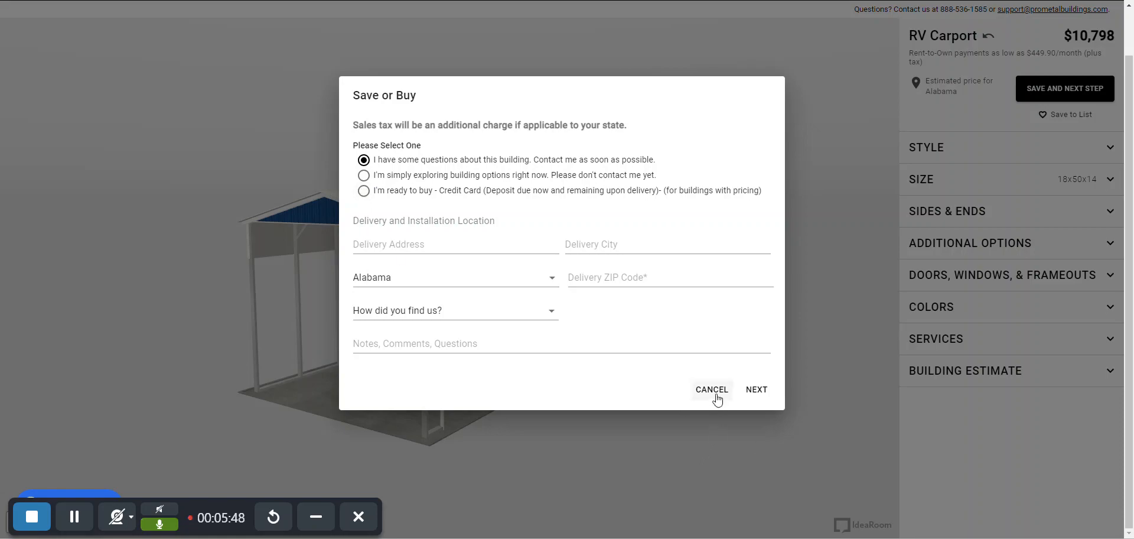
pyautogui.click(711, 389)
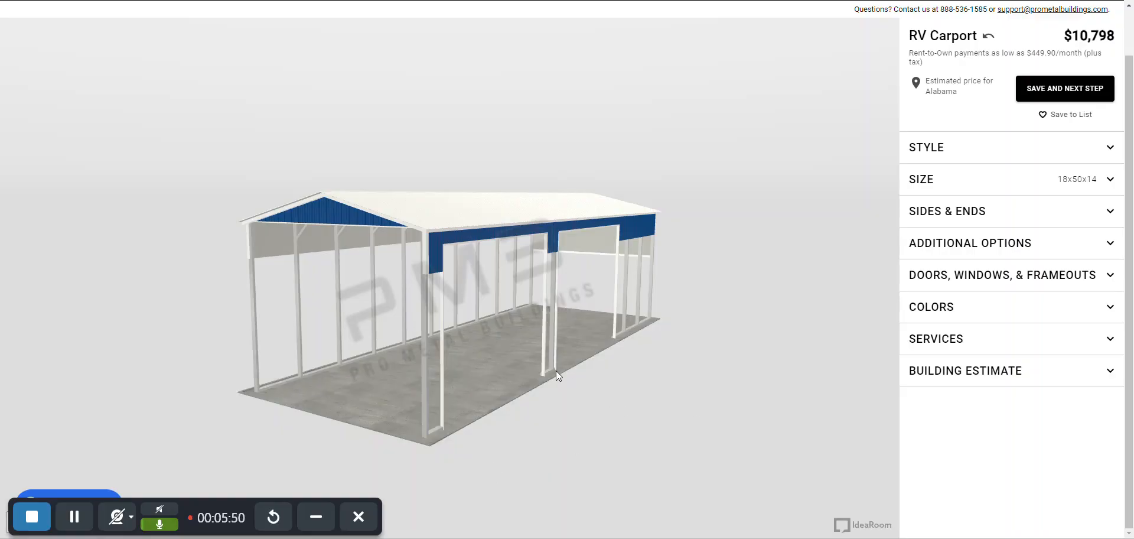